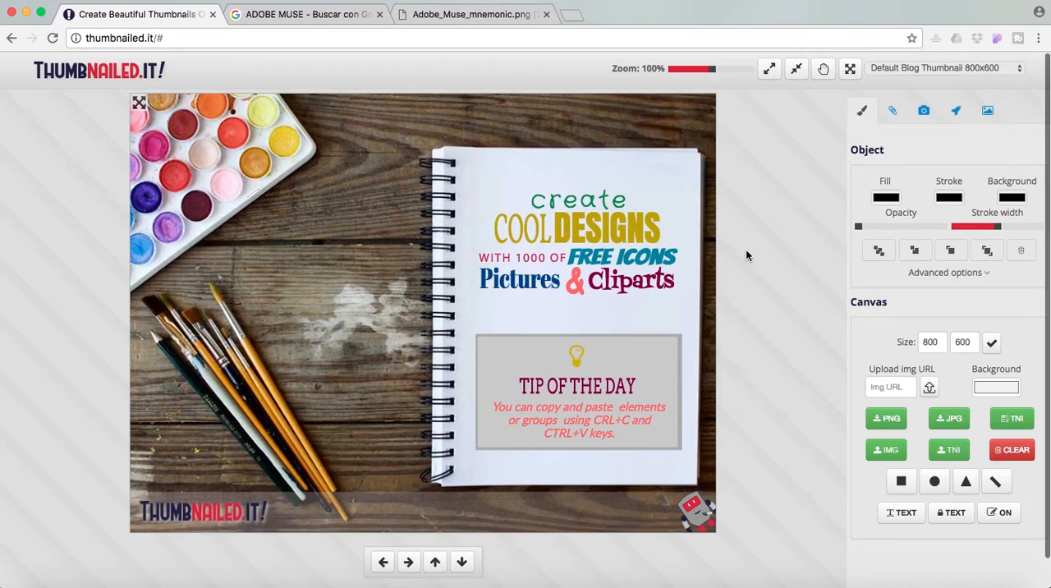
{"action": "mouse_move", "coordinate": [749, 251]}
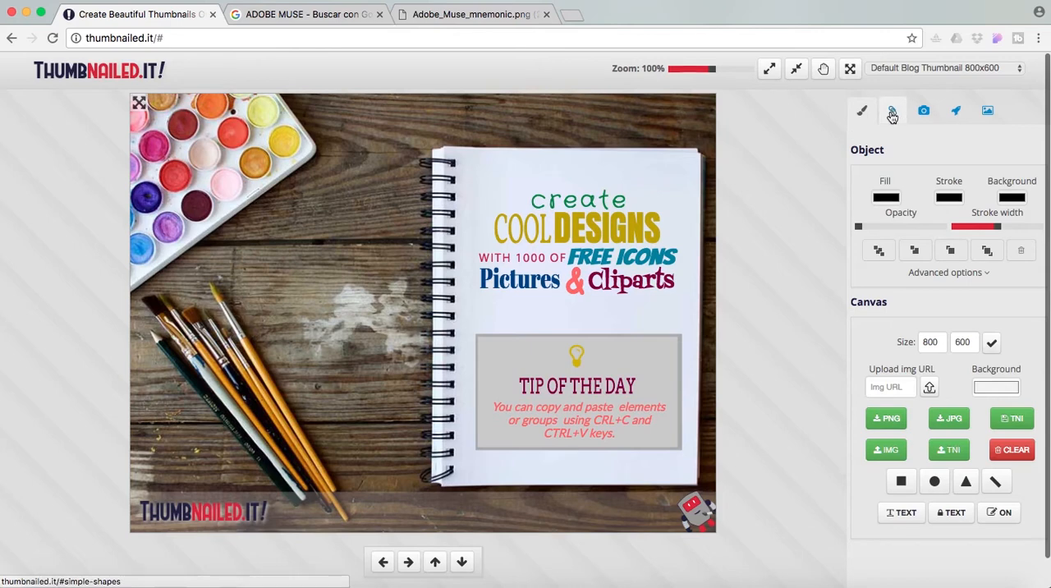
Search the clipart library for 'notebook' and browse the results
{"action": "left_click", "coordinate": [923, 110]}
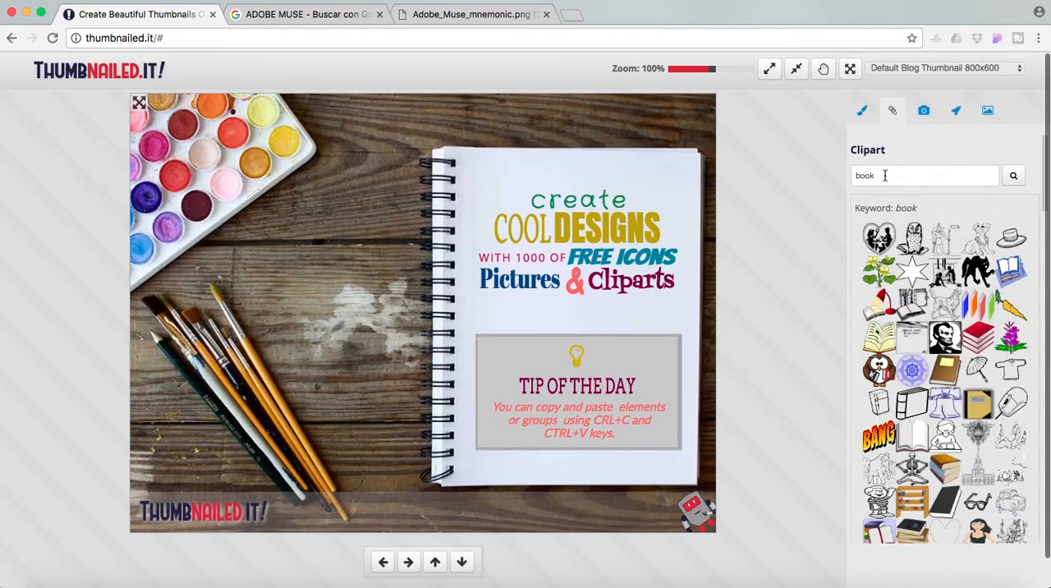
{"action": "left_click", "coordinate": [927, 174]}
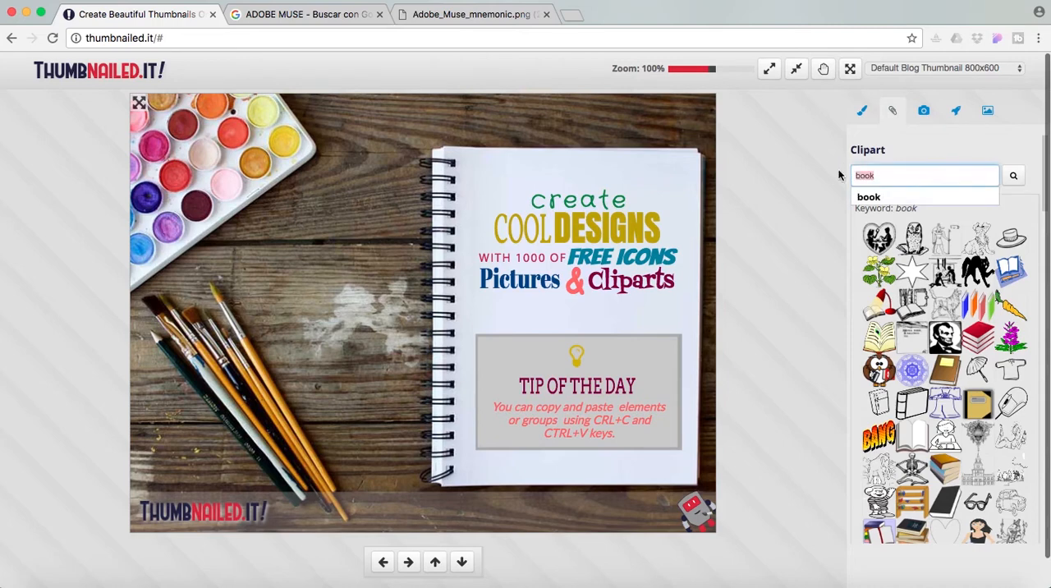
{"action": "type", "text": "no"}
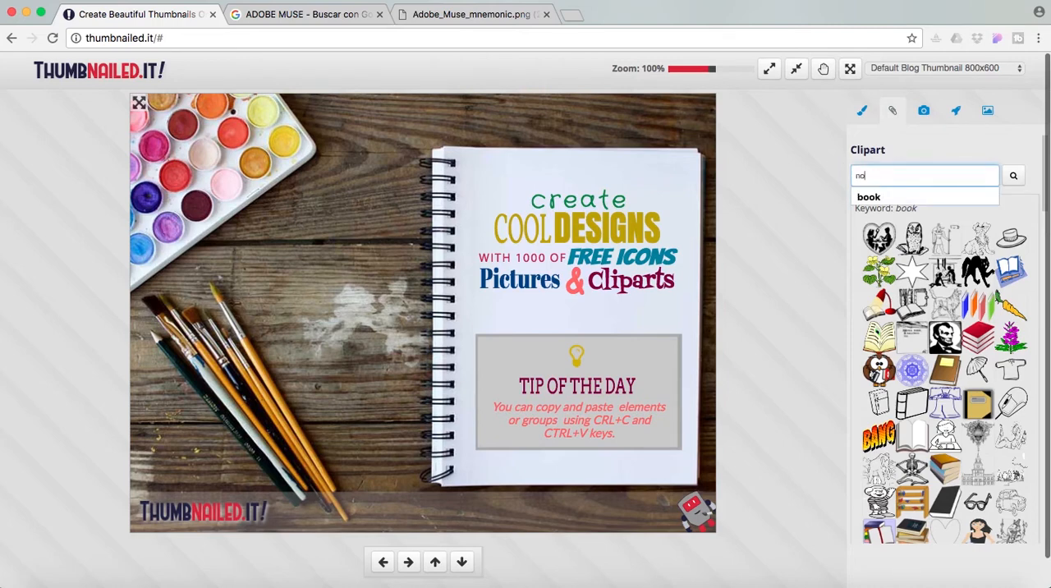
{"action": "type", "text": "noebook"}
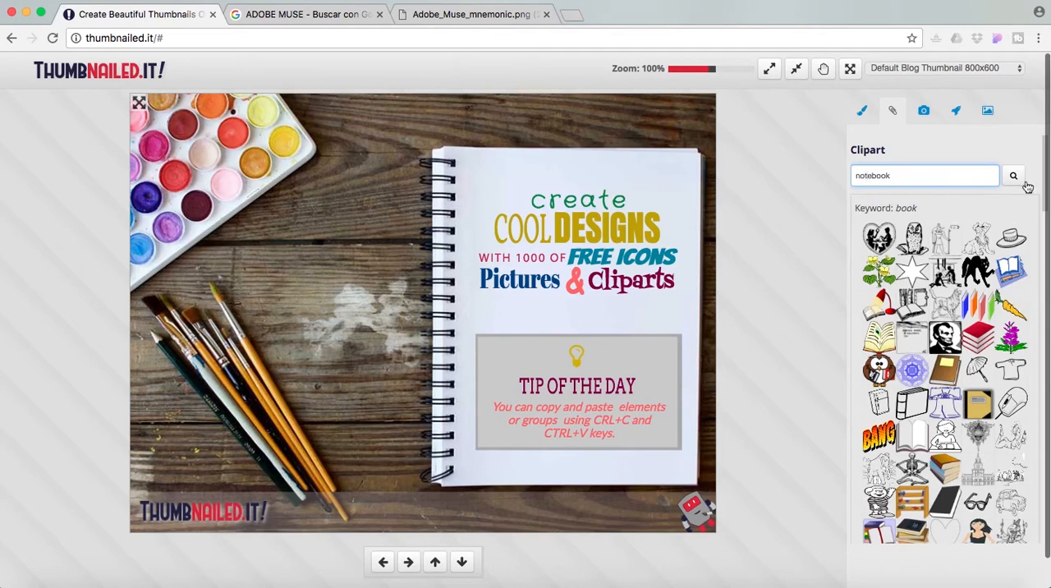
{"action": "left_click", "coordinate": [1013, 176]}
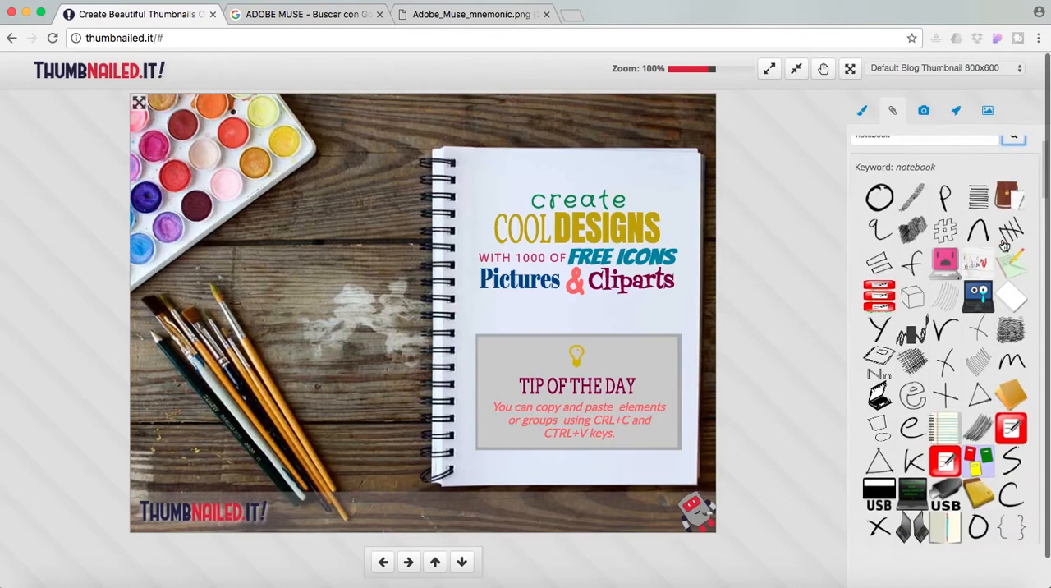
{"action": "scroll", "scroll_direction": "down", "scroll_amount": 3}
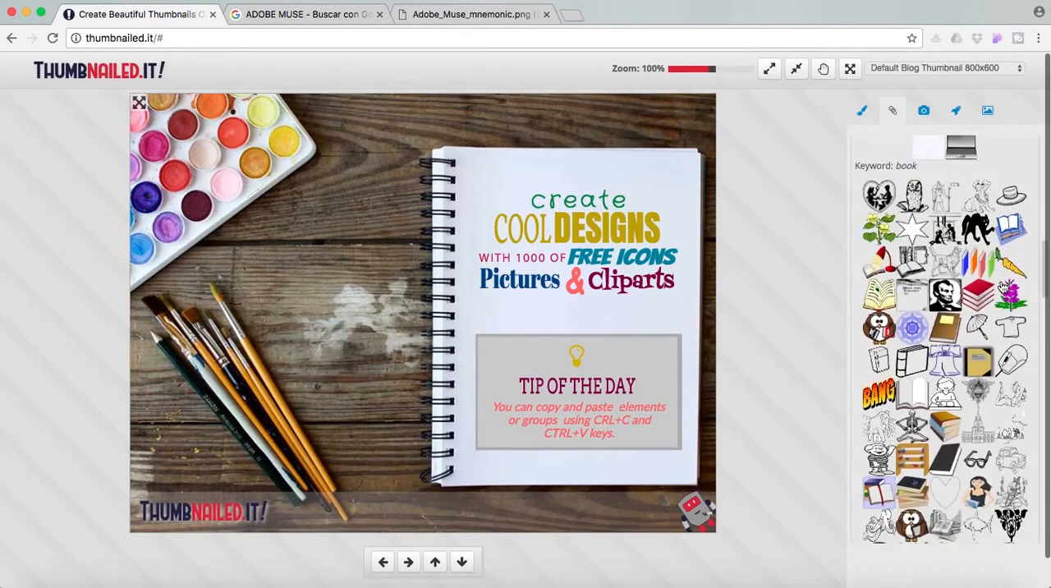
{"action": "left_click", "coordinate": [1014, 174]}
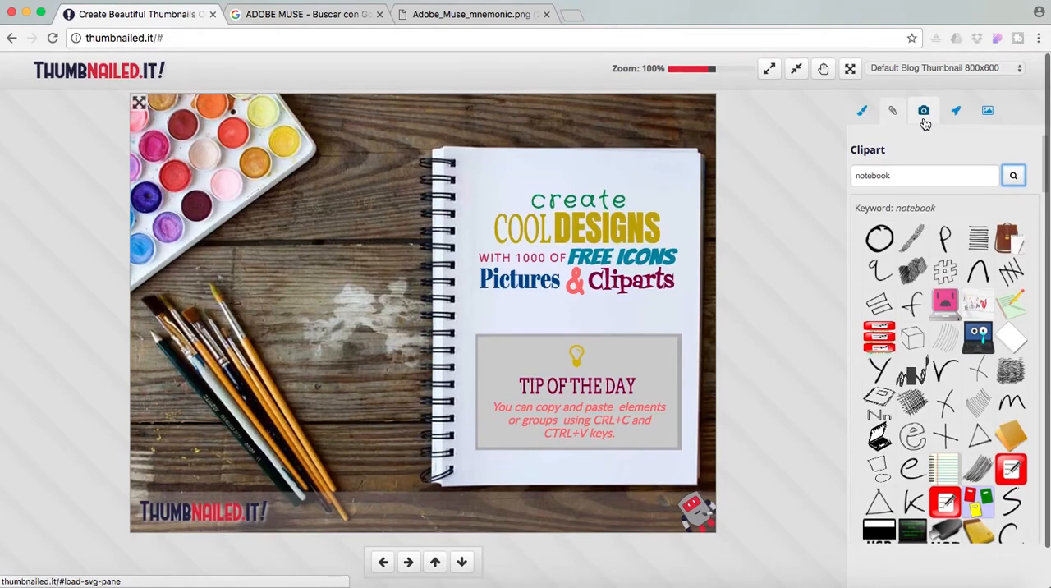
Search the stock photo library for 'work' and scroll through the results
{"action": "left_click", "coordinate": [923, 110]}
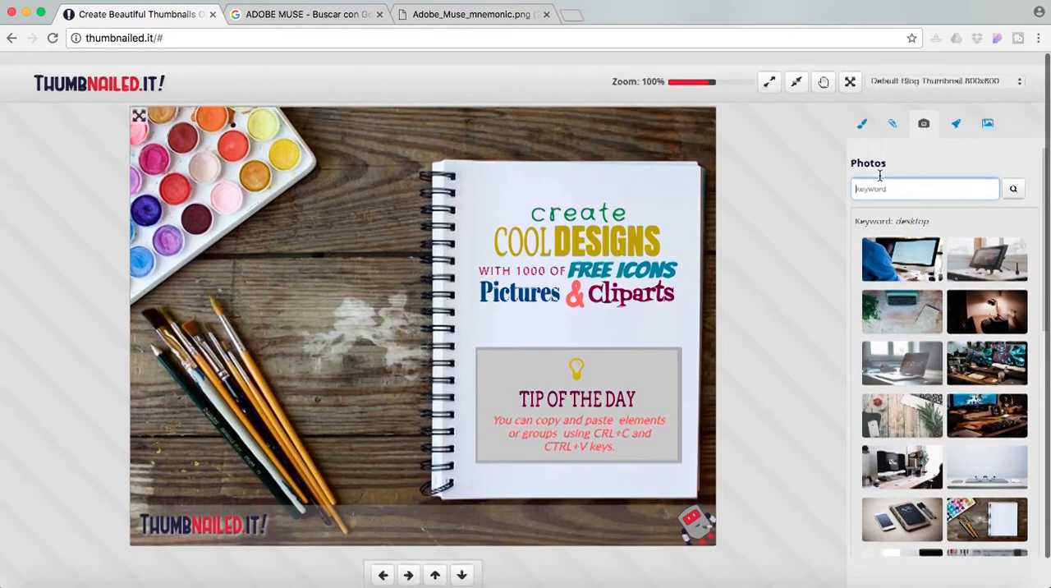
{"action": "scroll", "scroll_direction": "down", "scroll_amount": 3}
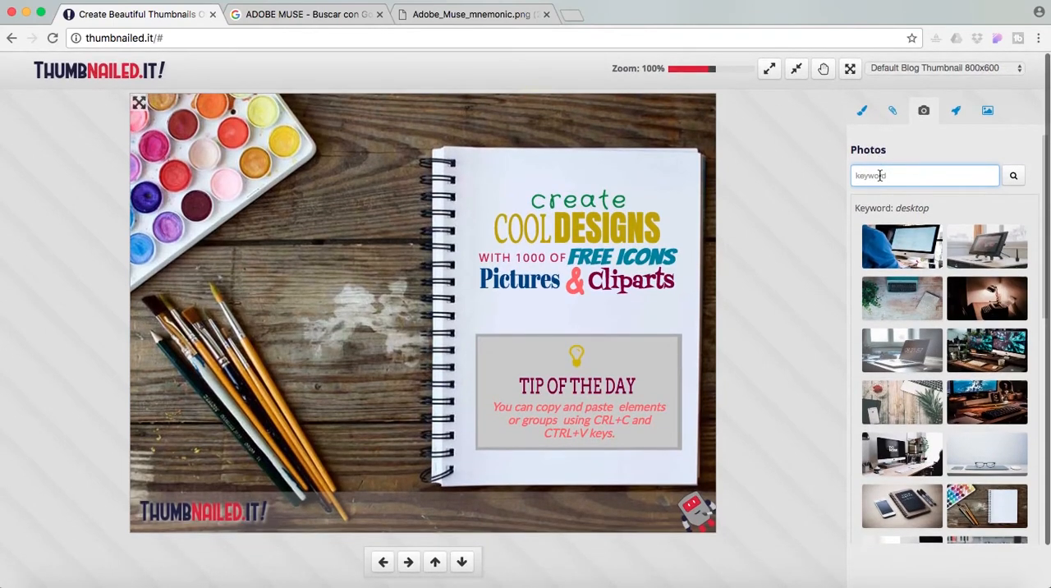
{"action": "type", "text": "work"}
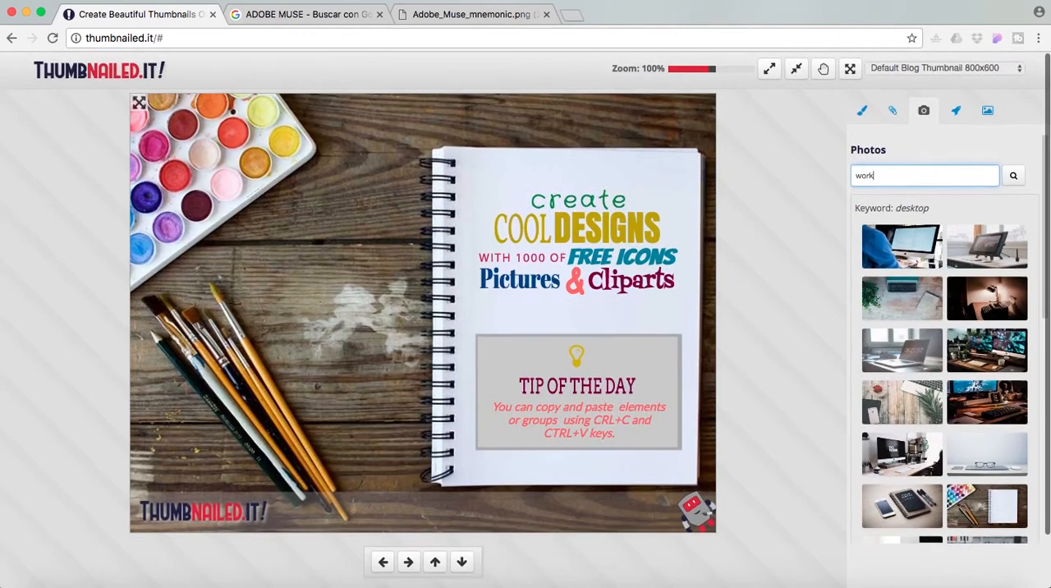
{"action": "left_click", "coordinate": [1014, 175]}
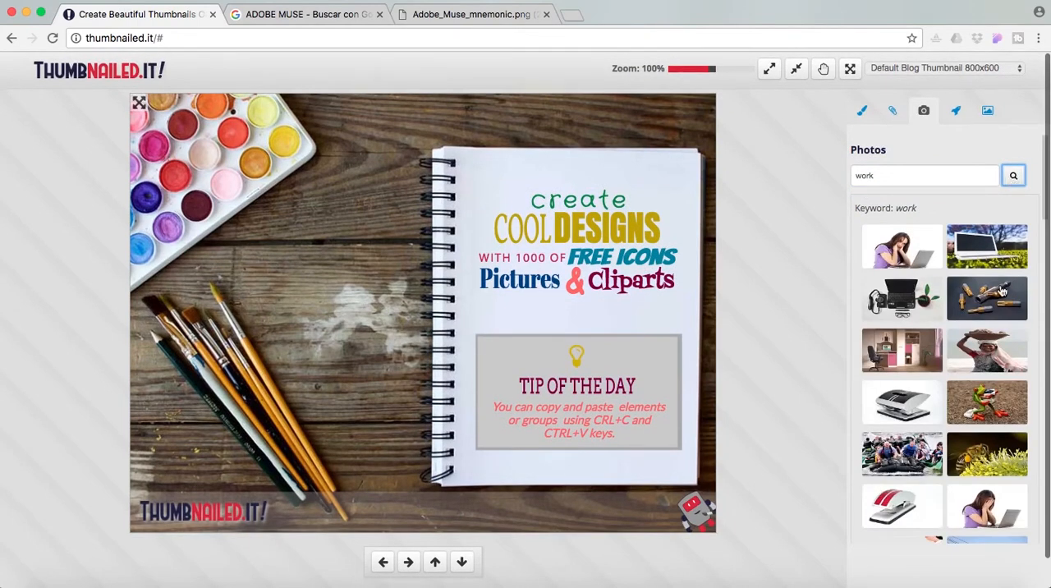
{"action": "scroll", "scroll_direction": "down", "scroll_amount": 3}
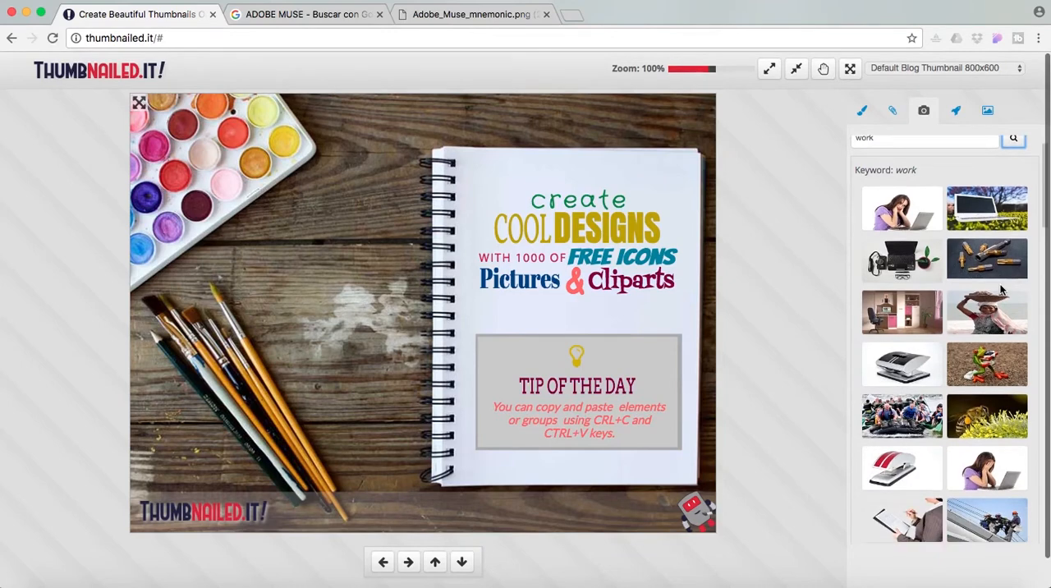
{"action": "scroll", "scroll_direction": "down", "scroll_amount": 3}
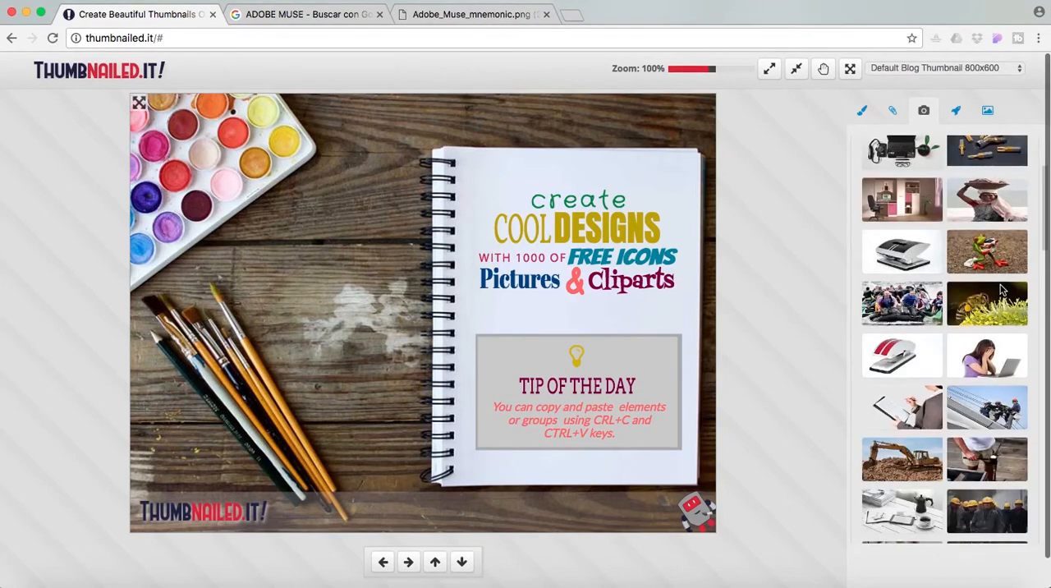
{"action": "scroll", "scroll_direction": "down", "scroll_amount": 3}
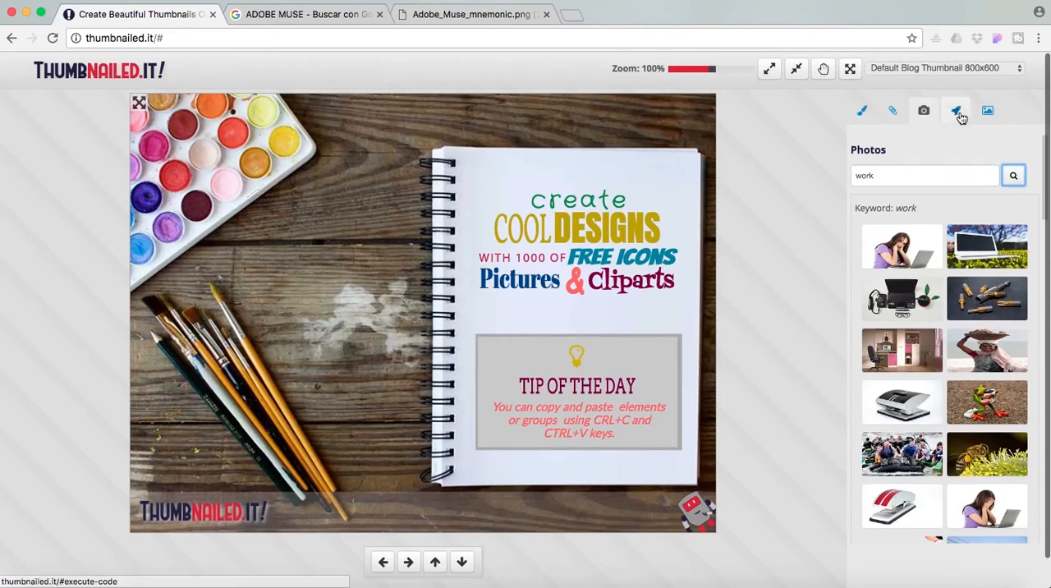
Browse the icon library, then scroll through the ready-made template gallery
{"action": "left_click", "coordinate": [956, 112]}
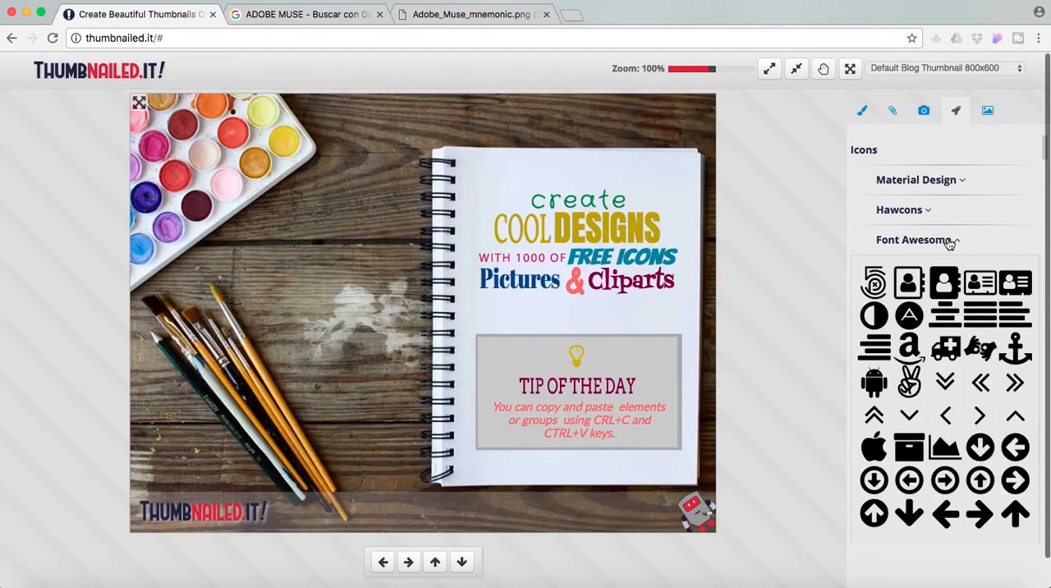
{"action": "left_click", "coordinate": [989, 112]}
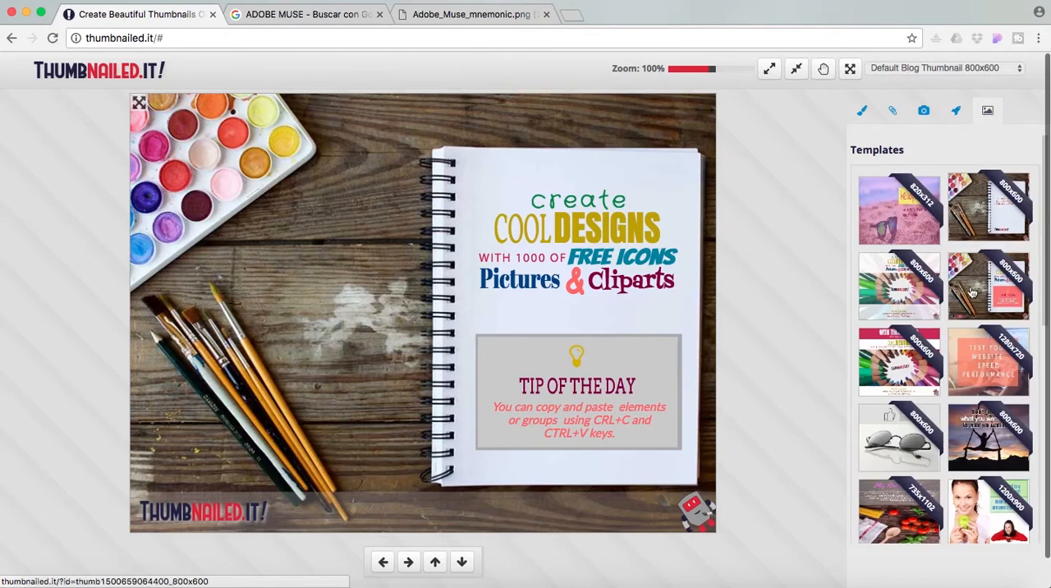
{"action": "scroll", "scroll_direction": "down", "scroll_amount": 3}
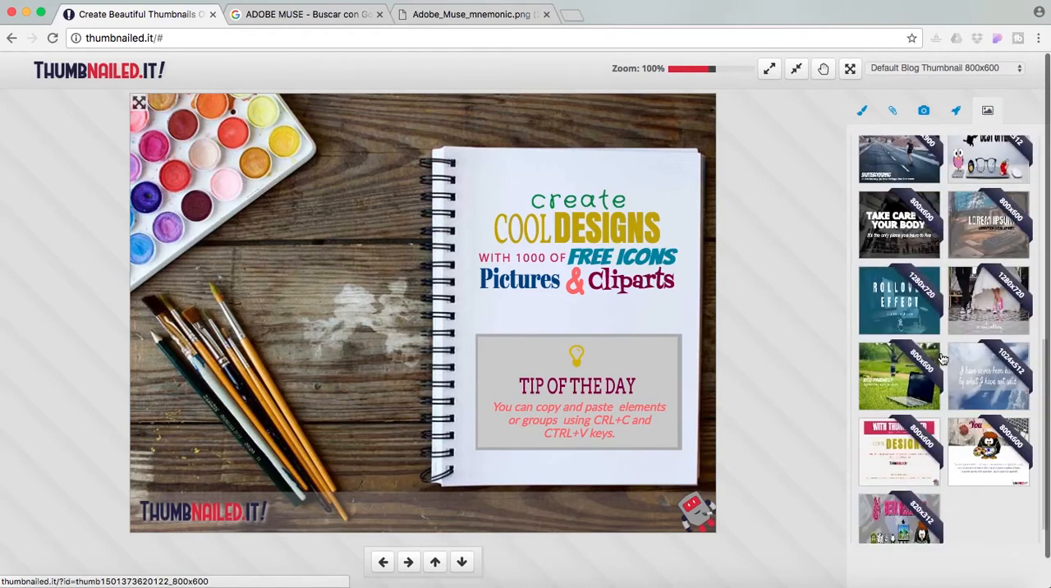
{"action": "scroll", "scroll_direction": "down", "scroll_amount": 3}
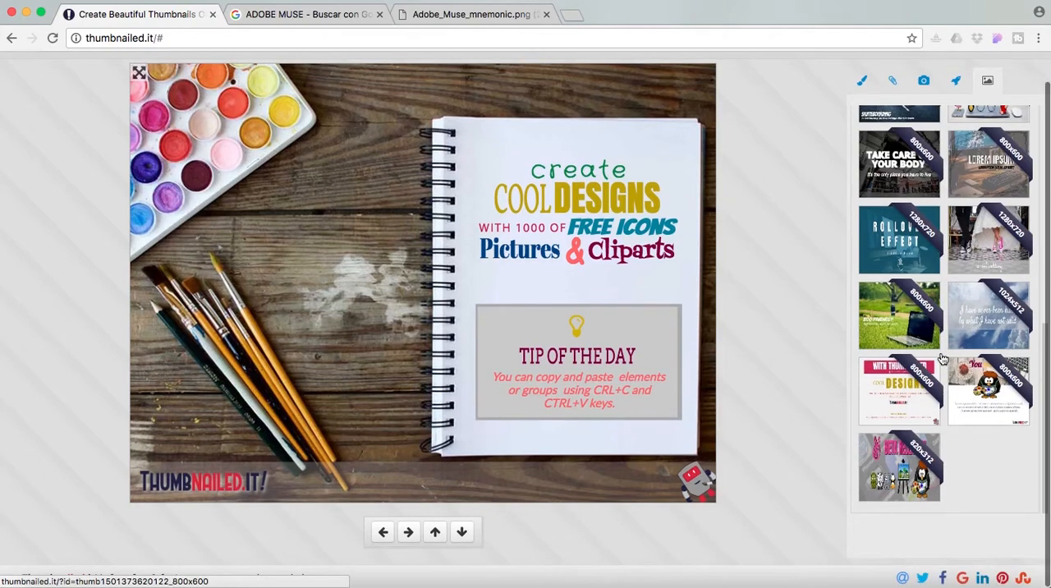
{"action": "scroll", "scroll_direction": "down", "scroll_amount": 3}
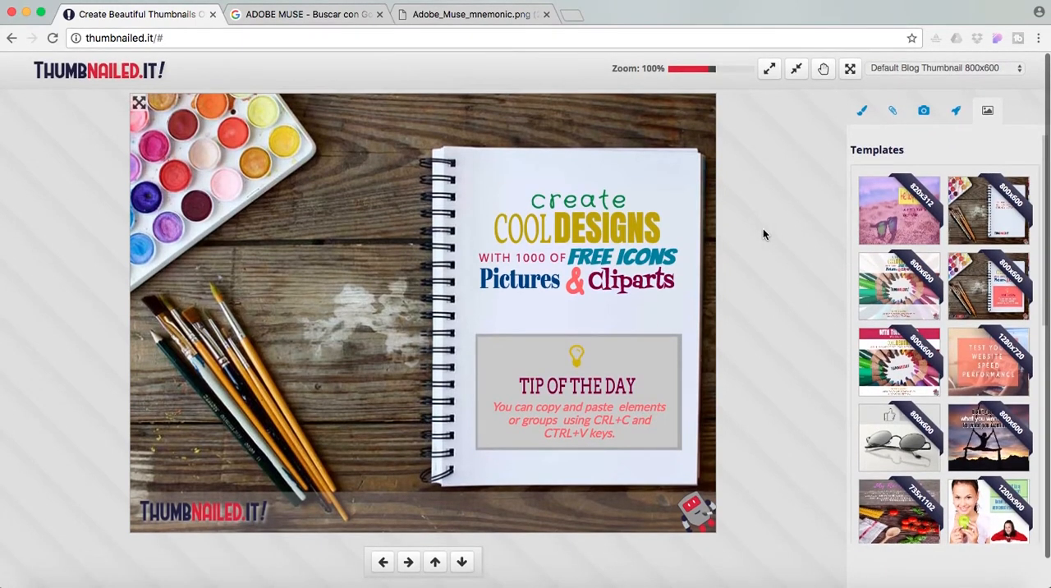
{"action": "mouse_move", "coordinate": [903, 48]}
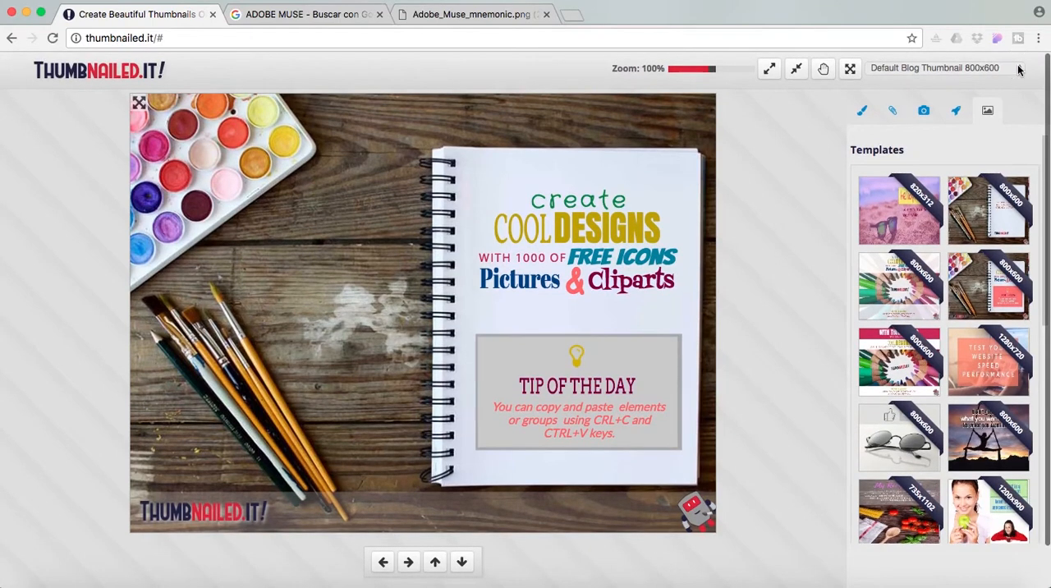
Choose the Youtube Thumbnail 1280x720 canvas size preset
{"action": "left_click", "coordinate": [936, 69]}
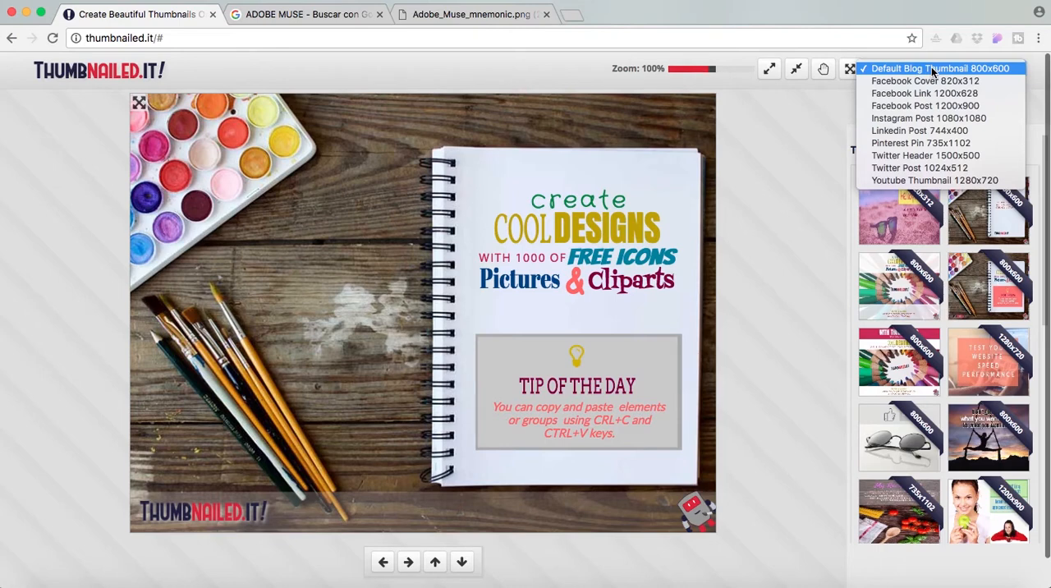
{"action": "mouse_move", "coordinate": [936, 181]}
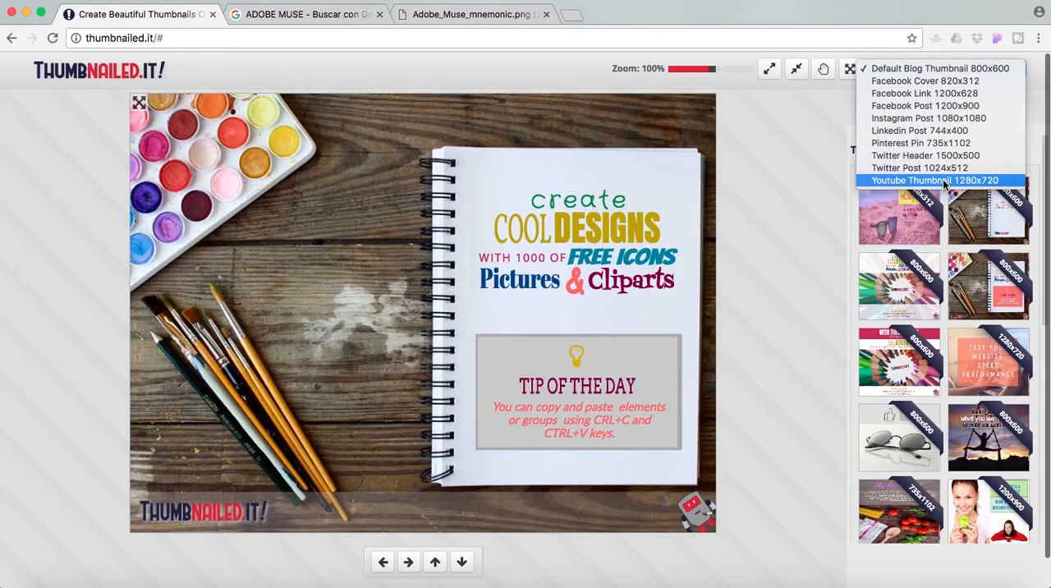
{"action": "left_click", "coordinate": [944, 69]}
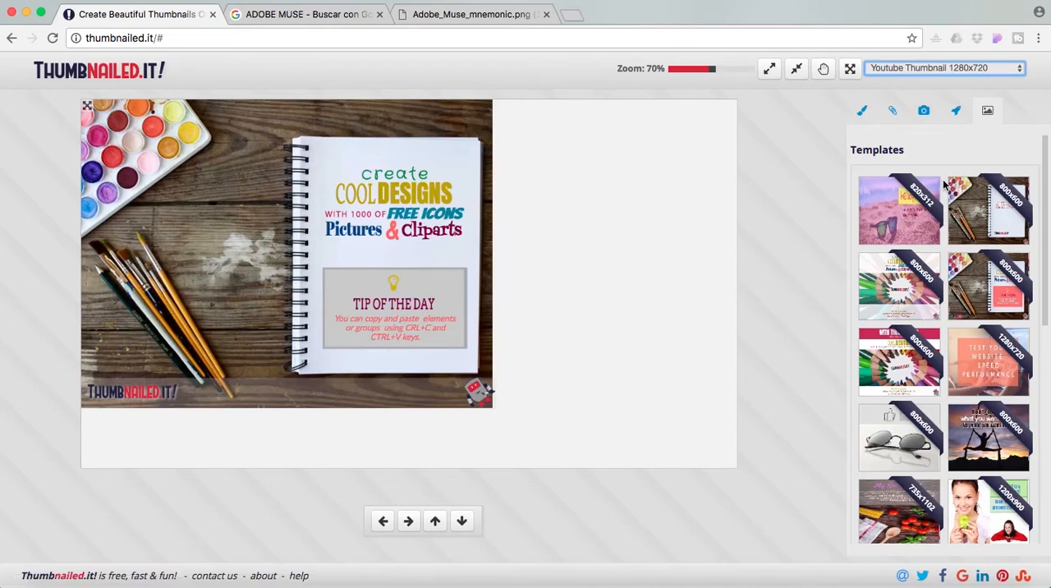
{"action": "mouse_move", "coordinate": [885, 129]}
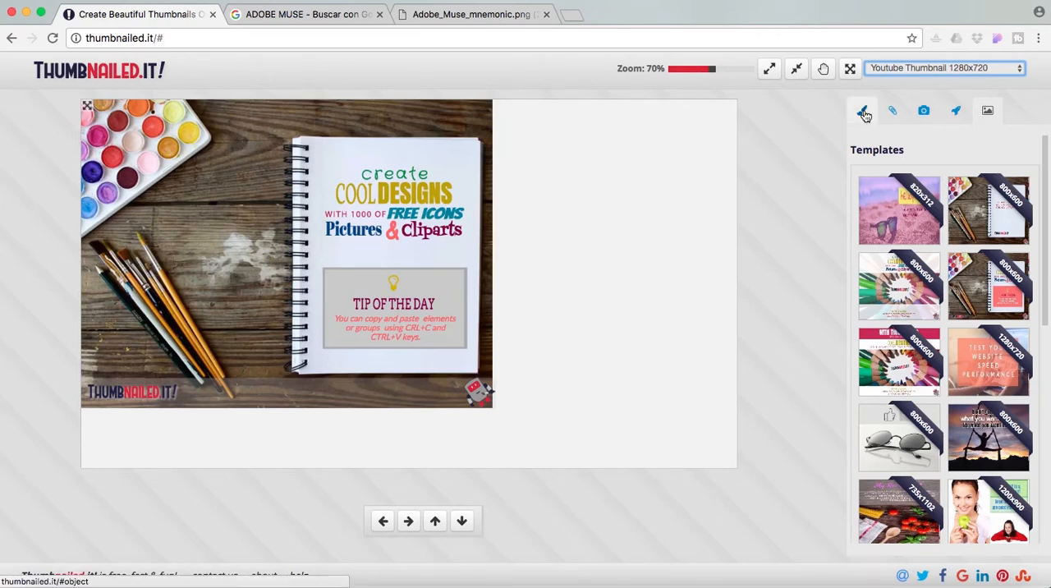
{"action": "left_click", "coordinate": [863, 112]}
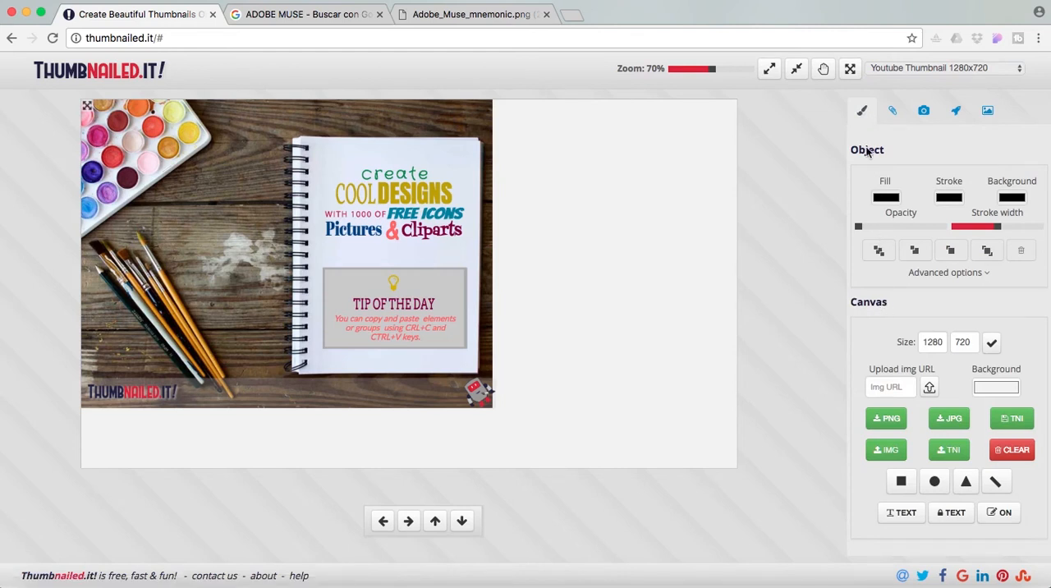
{"action": "mouse_move", "coordinate": [914, 79]}
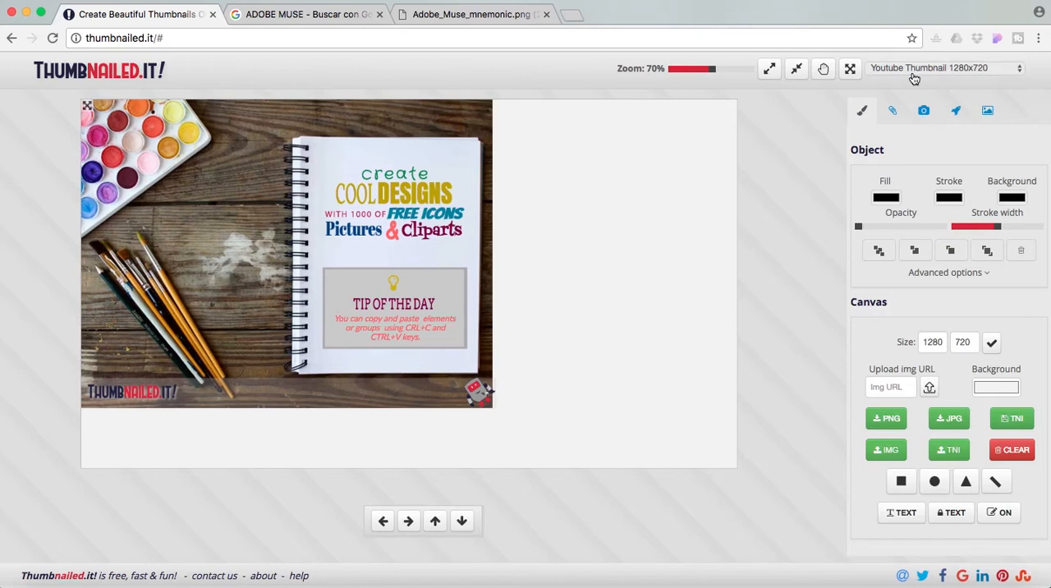
{"action": "mouse_move", "coordinate": [926, 350]}
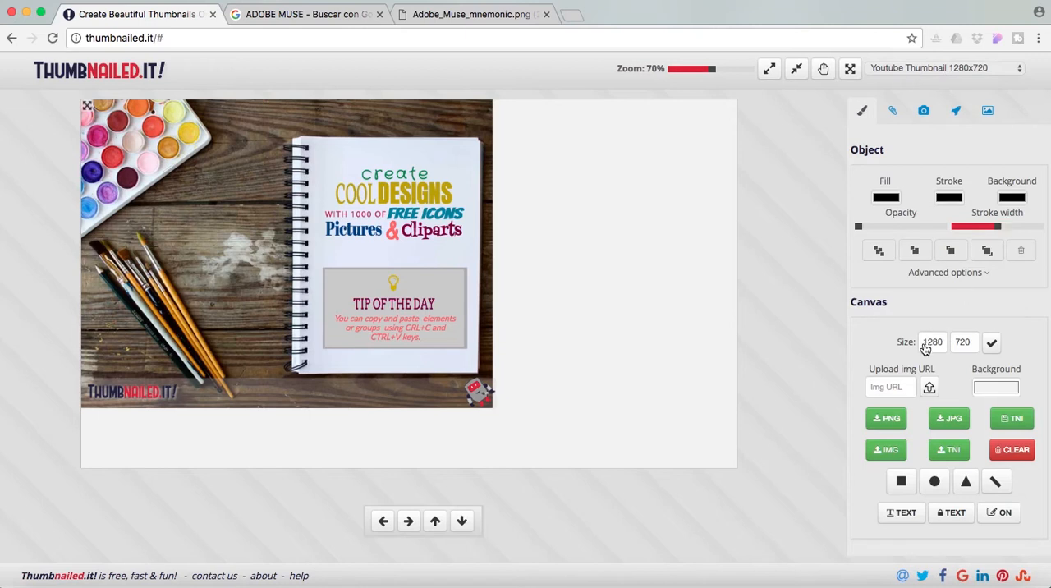
{"action": "mouse_move", "coordinate": [815, 328]}
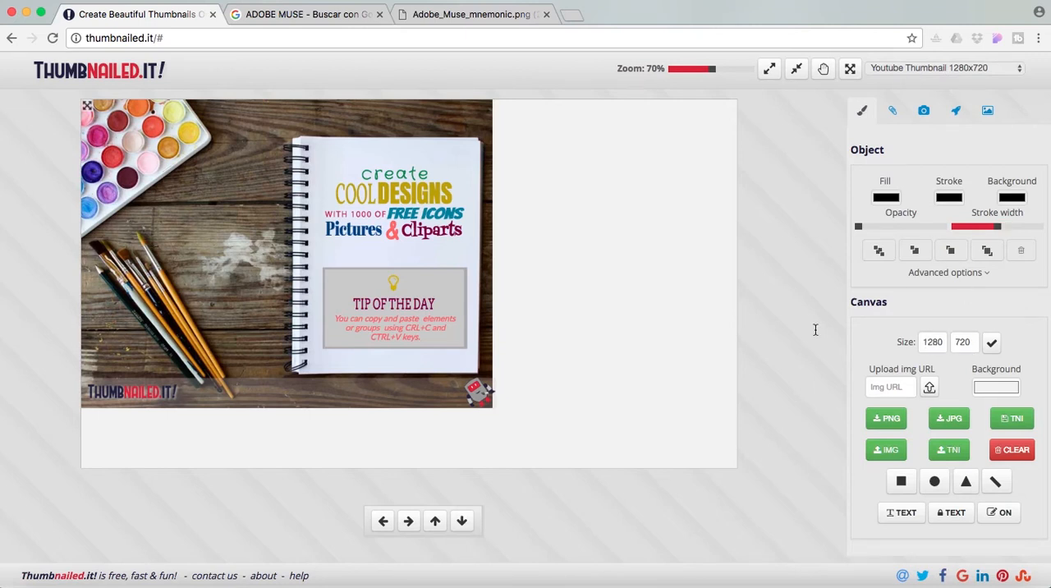
{"action": "mouse_move", "coordinate": [818, 335]}
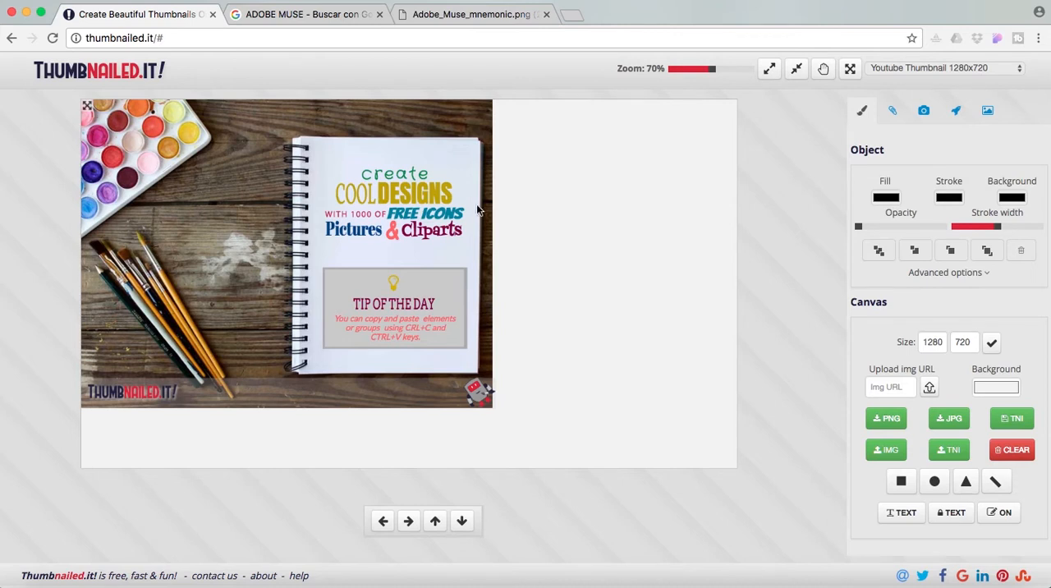
{"action": "mouse_move", "coordinate": [1017, 457]}
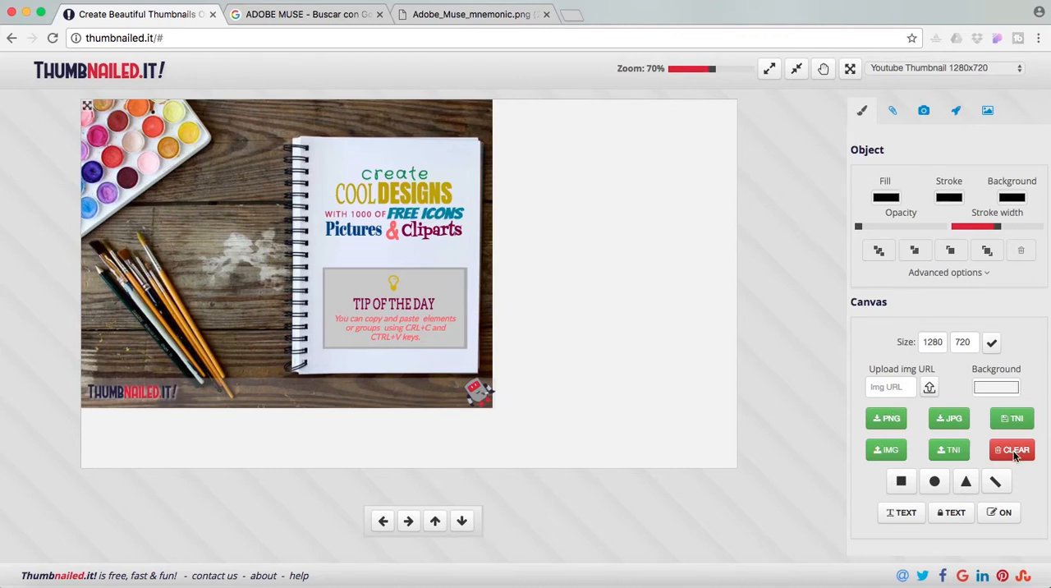
Clear the sample design and confirm, leaving an empty 1280×720 canvas
{"action": "left_click", "coordinate": [1011, 450]}
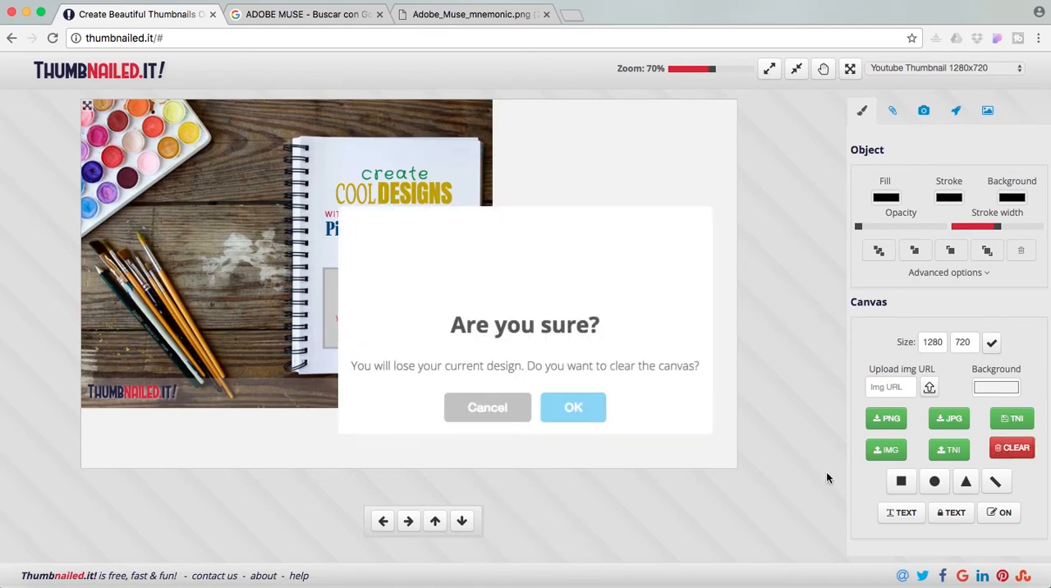
{"action": "left_click", "coordinate": [574, 408]}
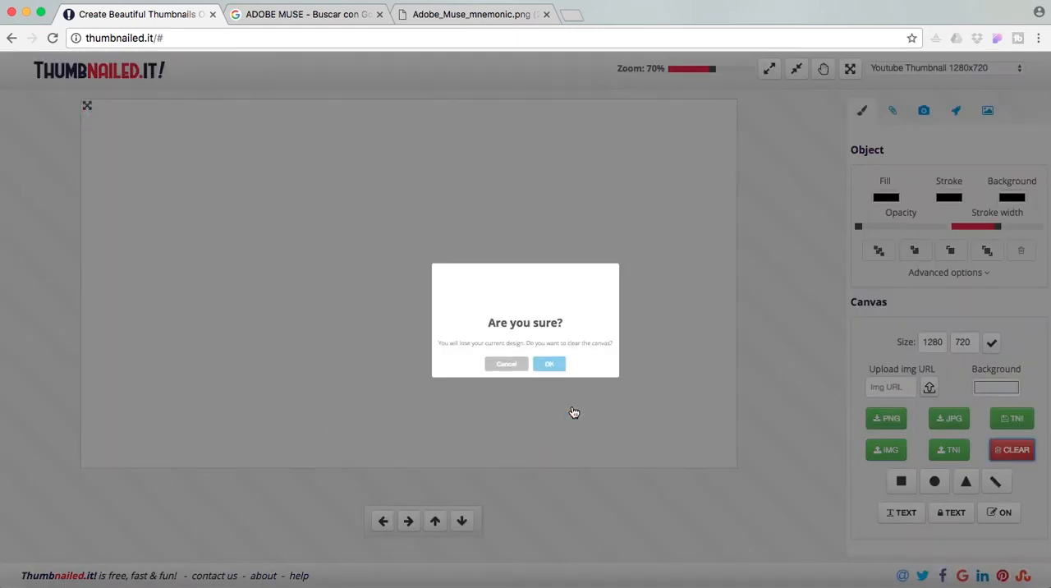
{"action": "left_click", "coordinate": [548, 365]}
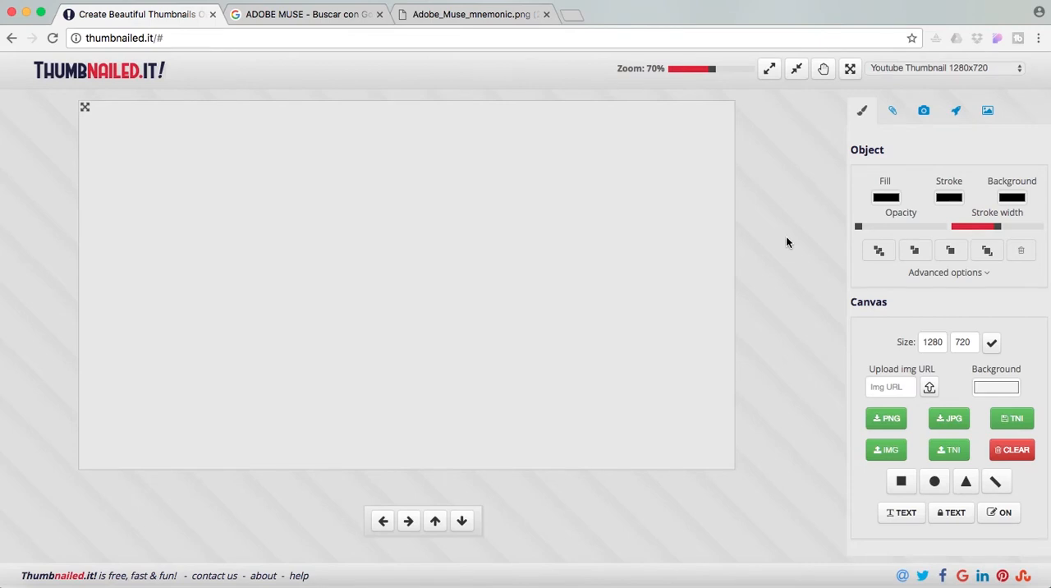
{"action": "mouse_move", "coordinate": [923, 110]}
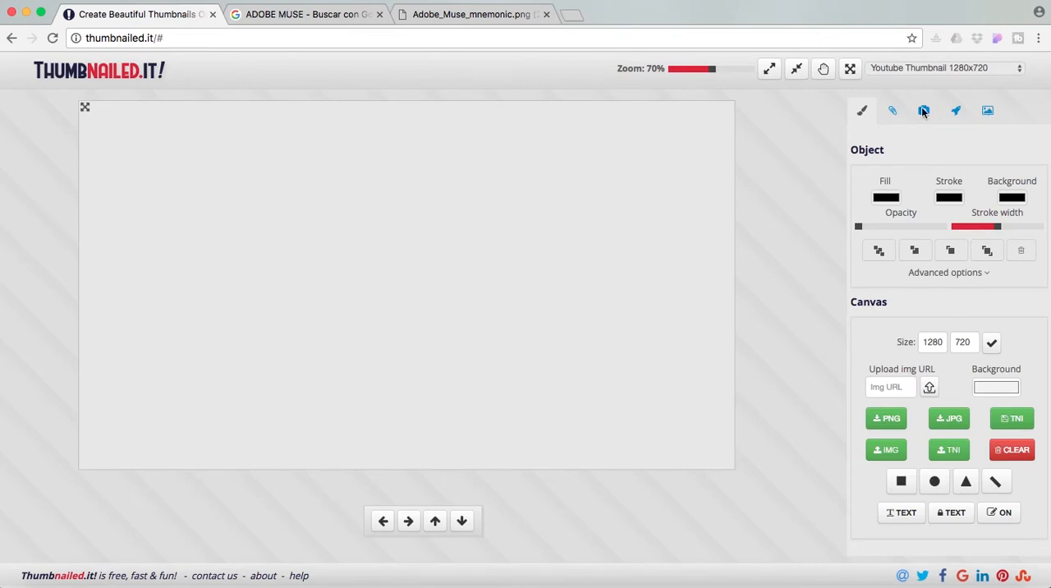
Search photos for 'web design' and add the laptop desk photo to the canvas
{"action": "left_click", "coordinate": [923, 112]}
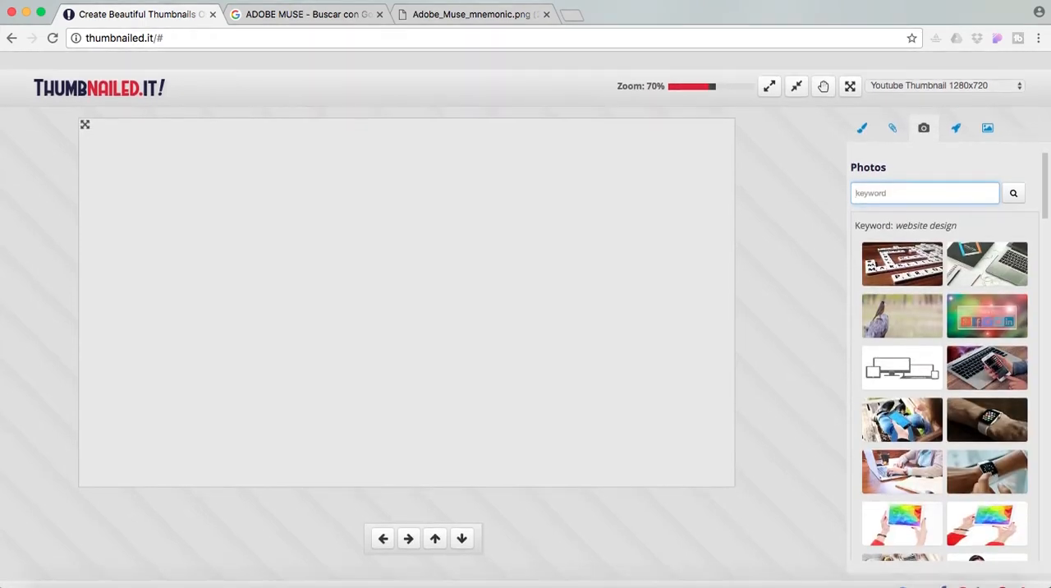
{"action": "left_click", "coordinate": [1013, 174]}
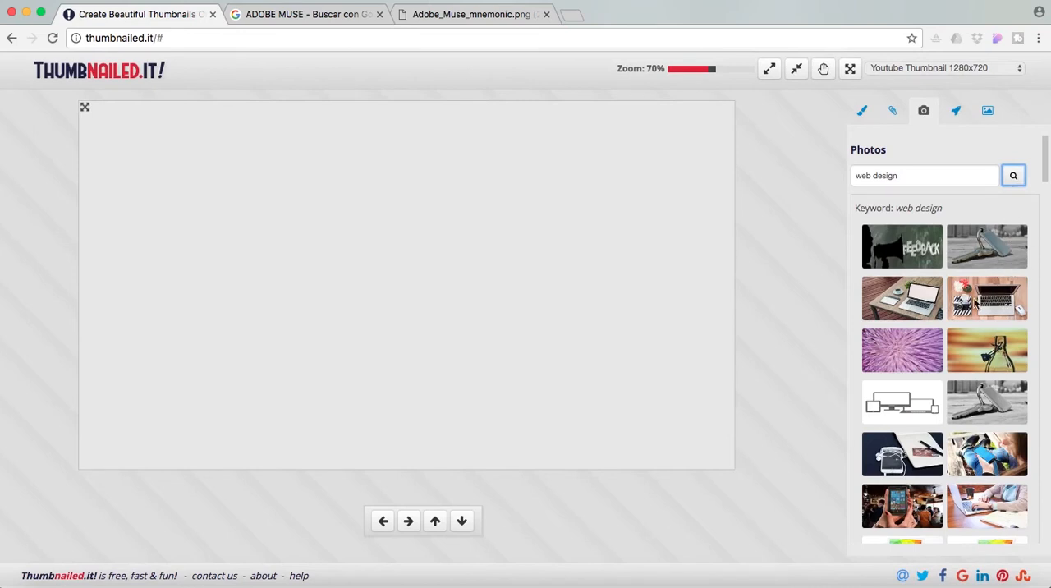
{"action": "left_click", "coordinate": [987, 297]}
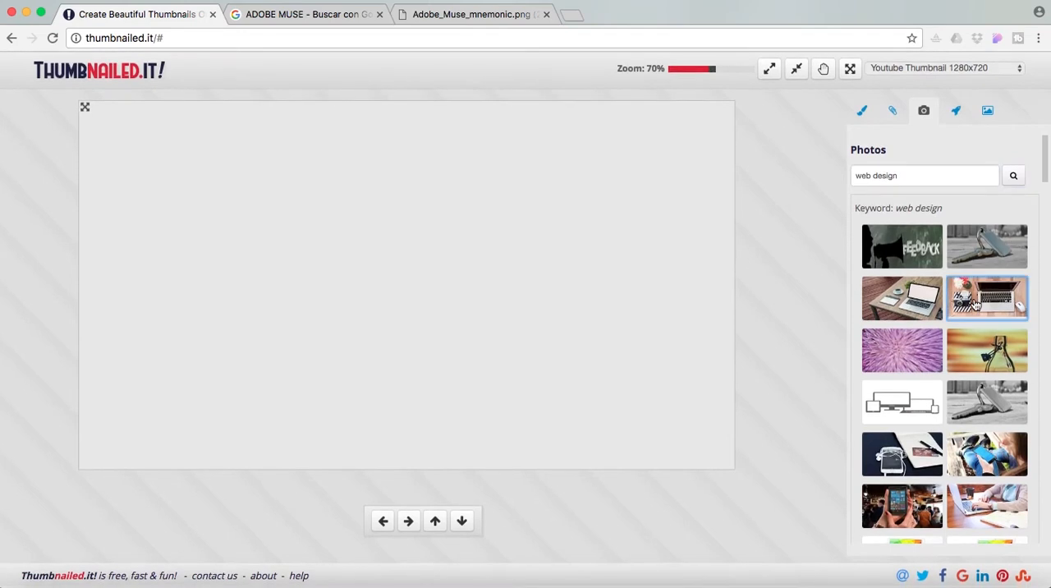
{"action": "left_click", "coordinate": [987, 297]}
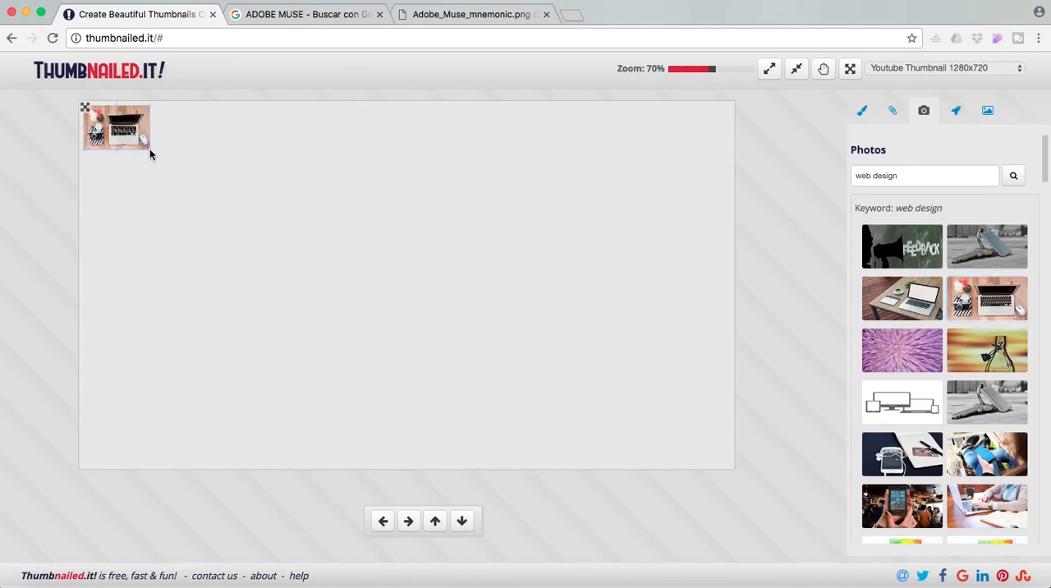
Move and stretch the desk photo so it covers the whole canvas
{"action": "left_click_drag", "start_coordinate": [115, 129], "coordinate": [211, 211]}
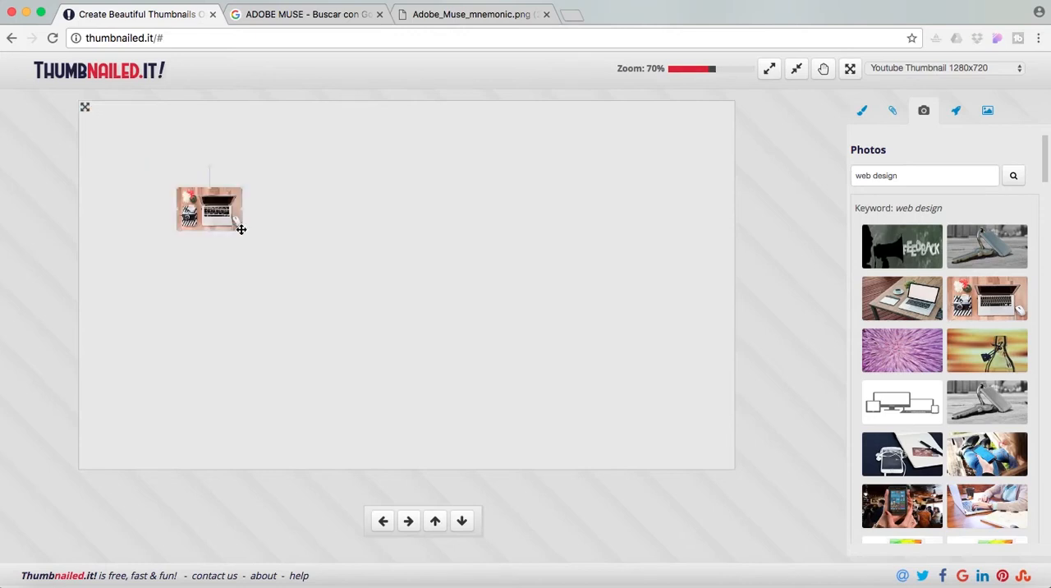
{"action": "left_click_drag", "start_coordinate": [241, 230], "coordinate": [484, 394]}
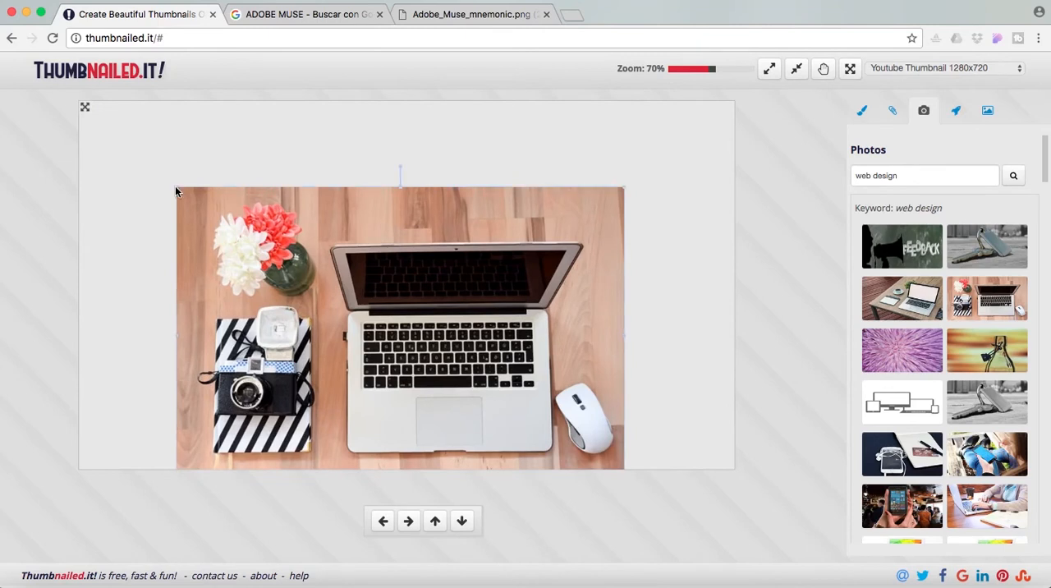
{"action": "mouse_move", "coordinate": [598, 171]}
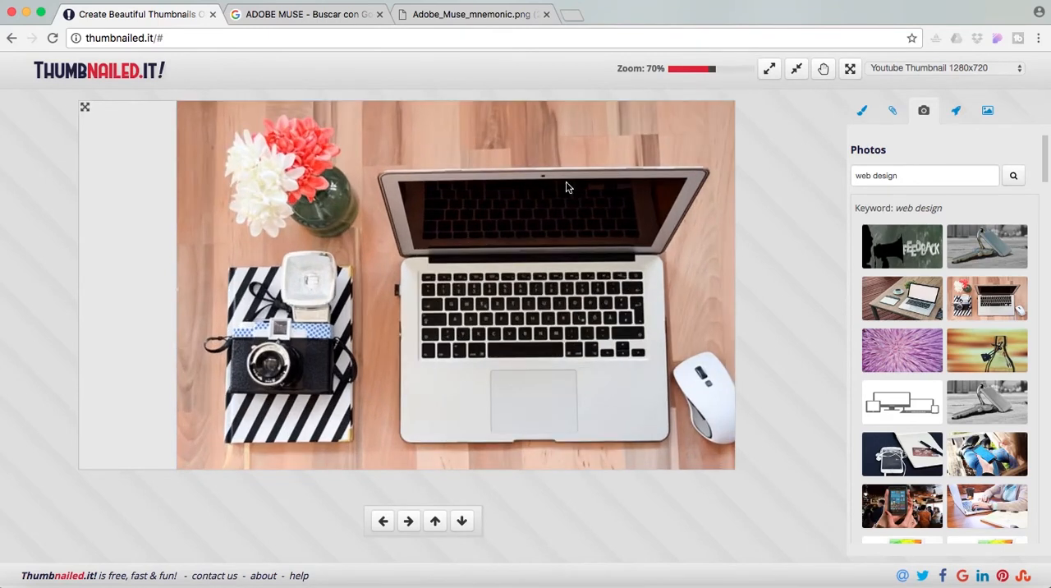
{"action": "left_click_drag", "start_coordinate": [567, 187], "coordinate": [79, 506]}
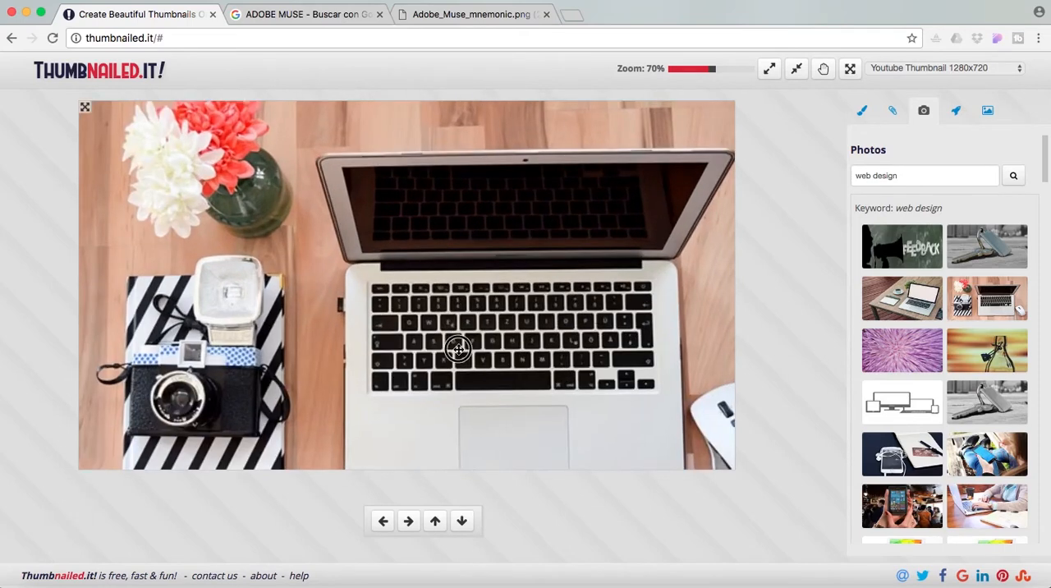
{"action": "left_click_drag", "start_coordinate": [458, 349], "coordinate": [450, 322]}
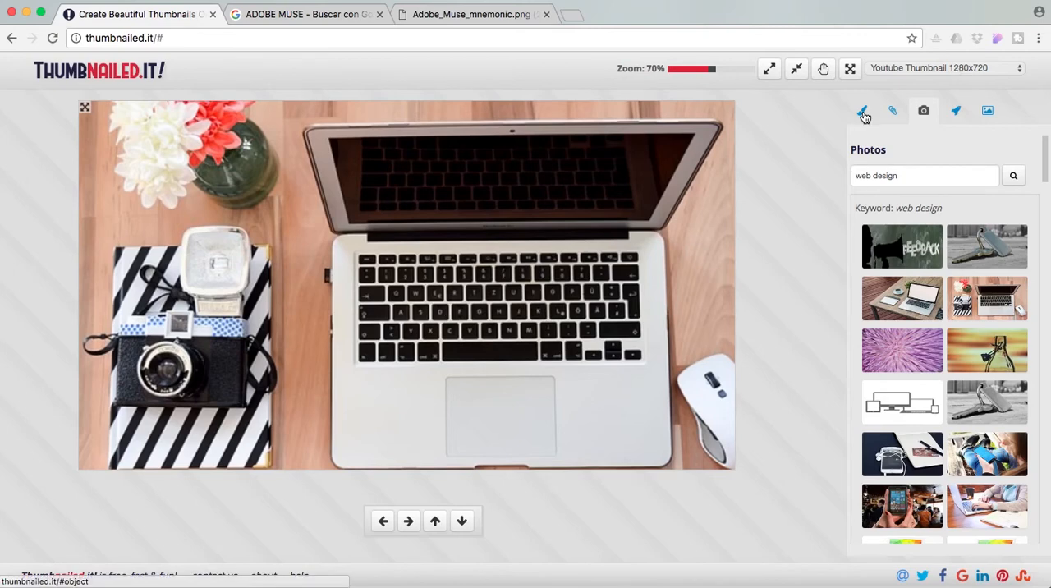
Add a large square, fill it black and lower its opacity to make it translucent
{"action": "left_click", "coordinate": [862, 111]}
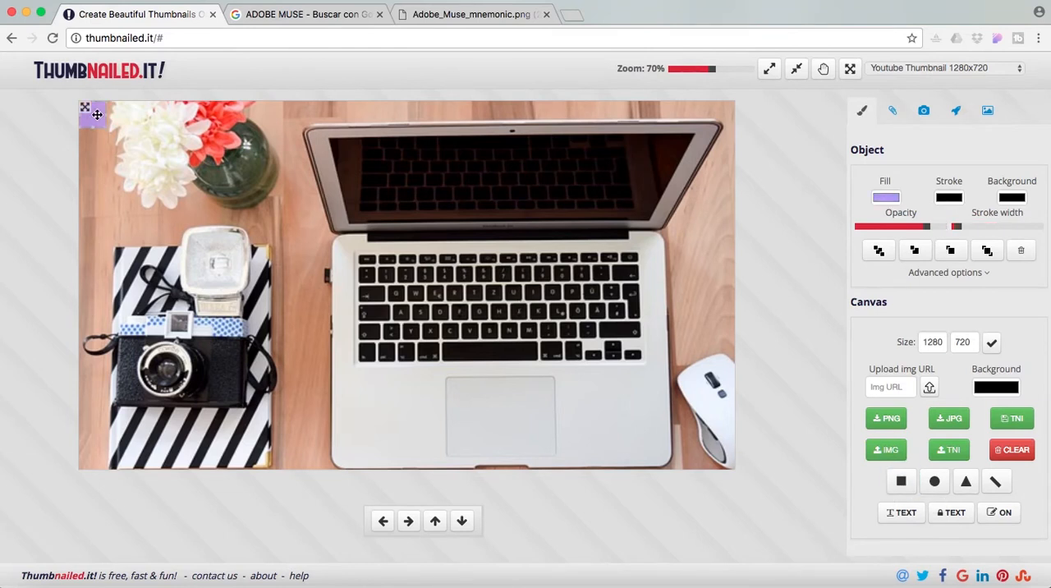
{"action": "left_click_drag", "start_coordinate": [96, 115], "coordinate": [233, 190]}
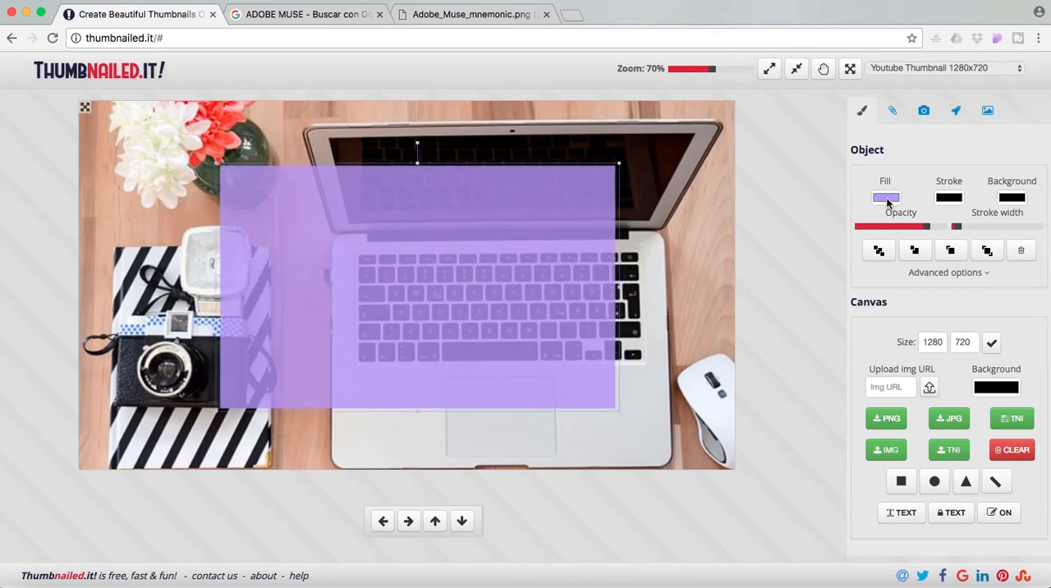
{"action": "left_click", "coordinate": [886, 197]}
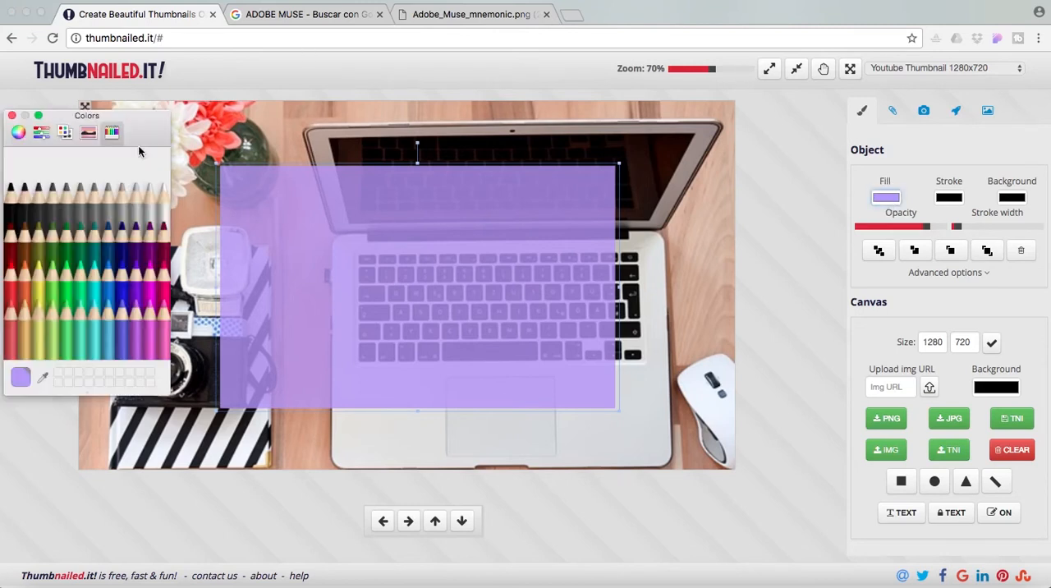
{"action": "mouse_move", "coordinate": [20, 200]}
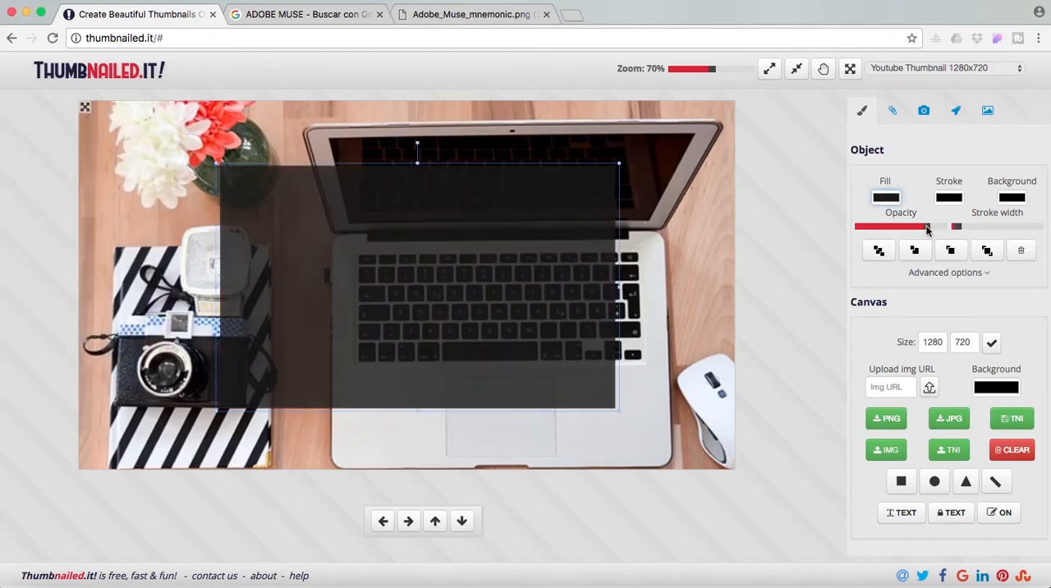
{"action": "left_click_drag", "start_coordinate": [956, 227], "coordinate": [923, 226]}
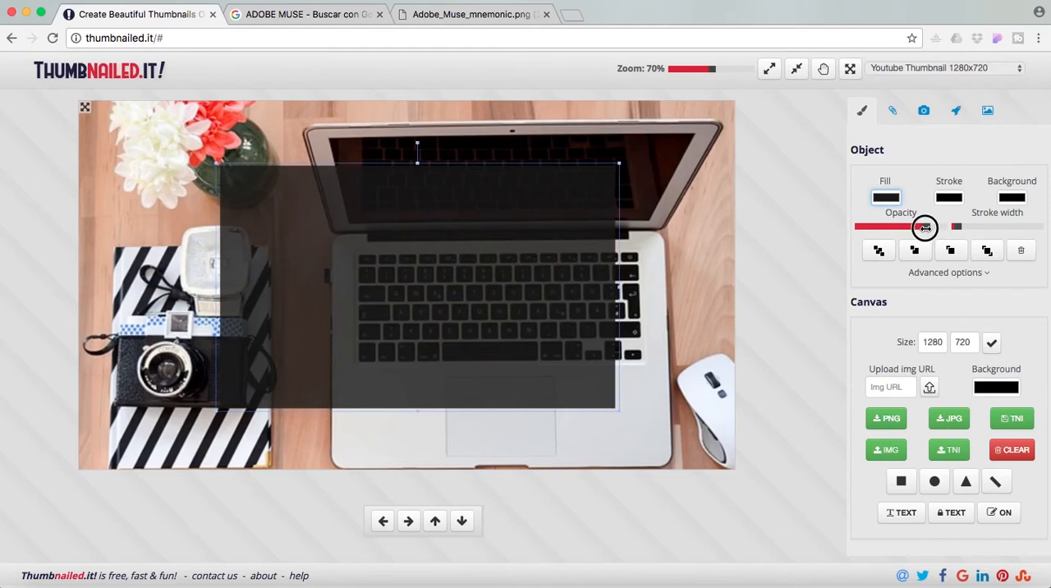
{"action": "left_click_drag", "start_coordinate": [924, 227], "coordinate": [933, 227]}
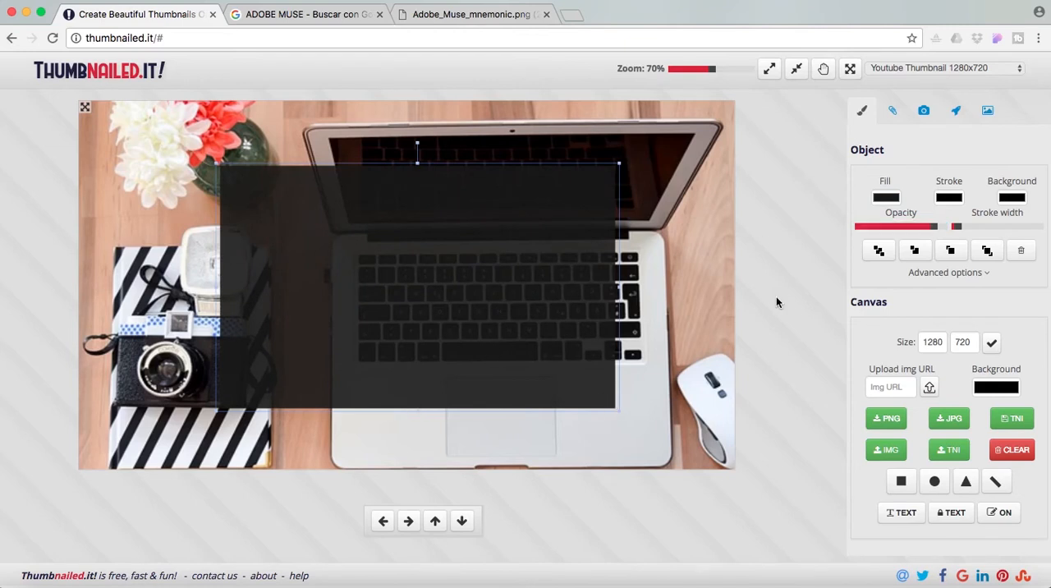
{"action": "mouse_move", "coordinate": [703, 207]}
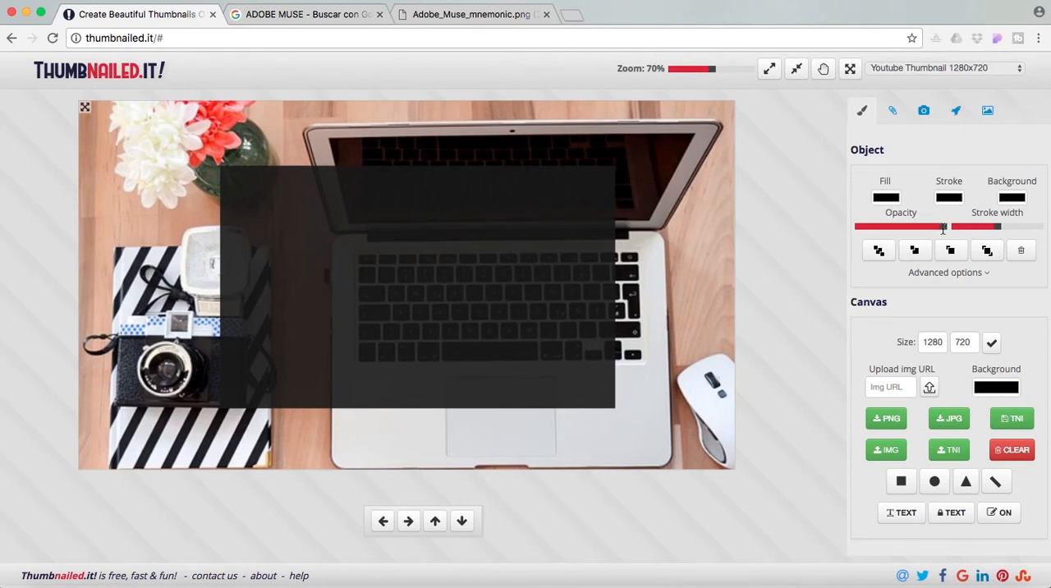
{"action": "left_click_drag", "start_coordinate": [943, 227], "coordinate": [936, 227]}
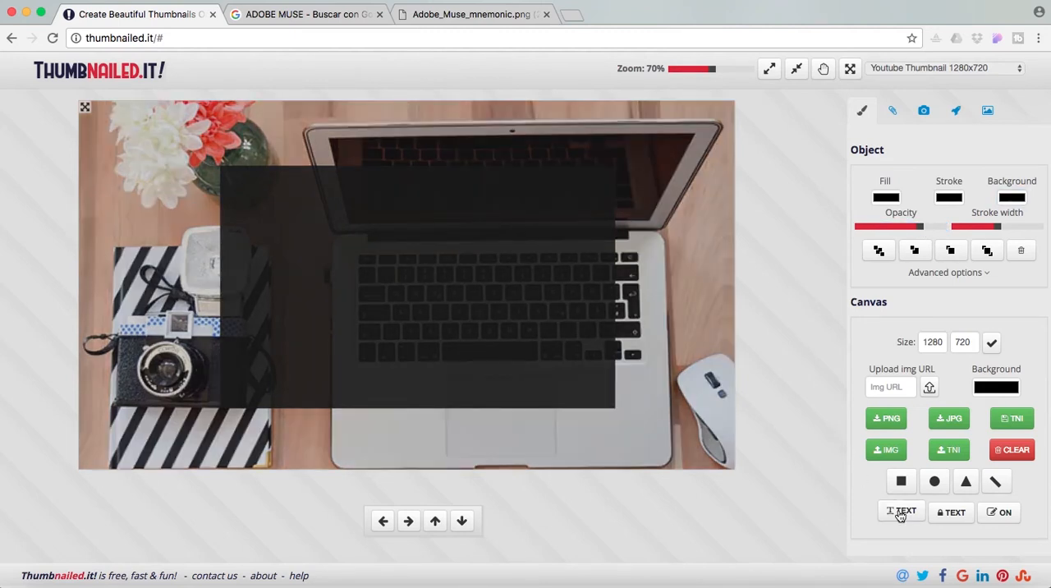
{"action": "mouse_move", "coordinate": [900, 512]}
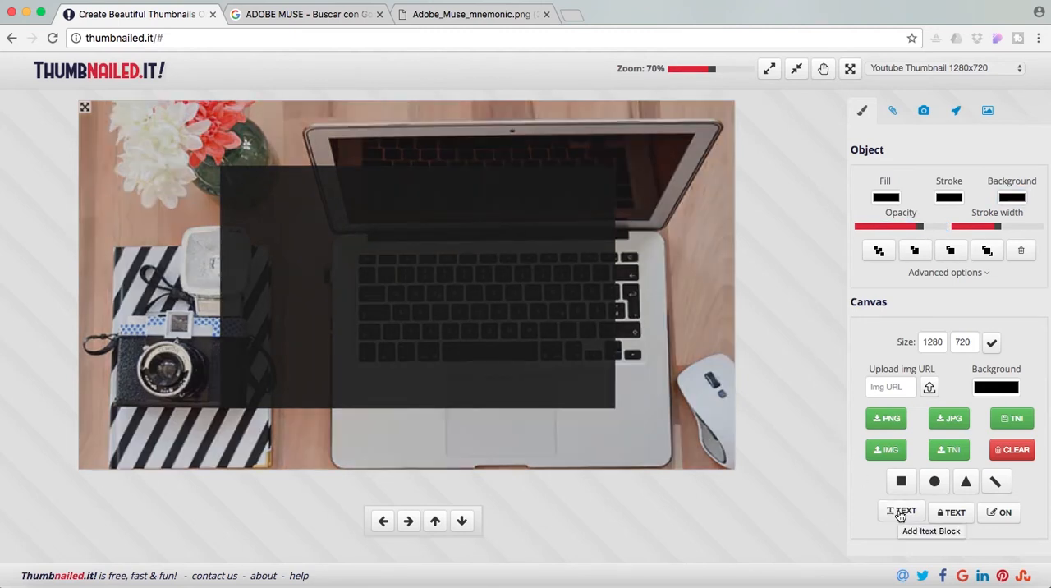
Add a 'DESIGN FASTER FOR FREE' text block in bold Lato
{"action": "left_click", "coordinate": [900, 513]}
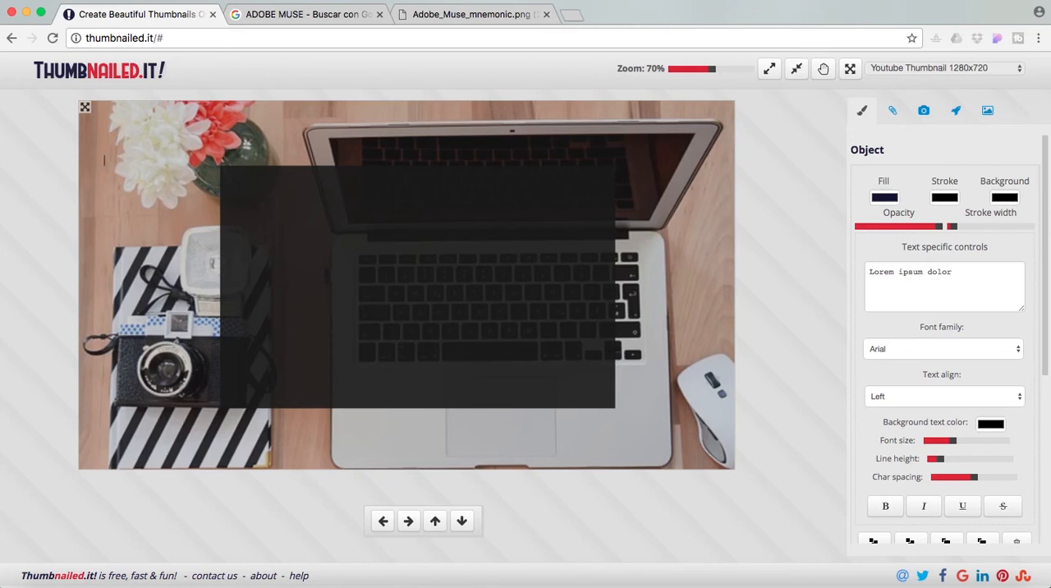
{"action": "type", "text": "DESIGN FASTER FOR FREE"}
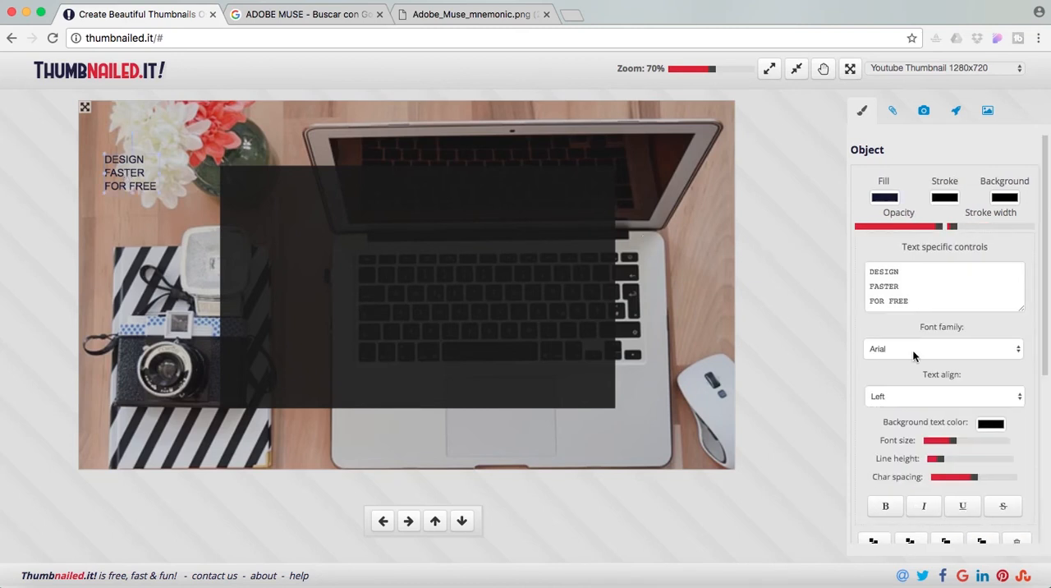
{"action": "left_click", "coordinate": [943, 348]}
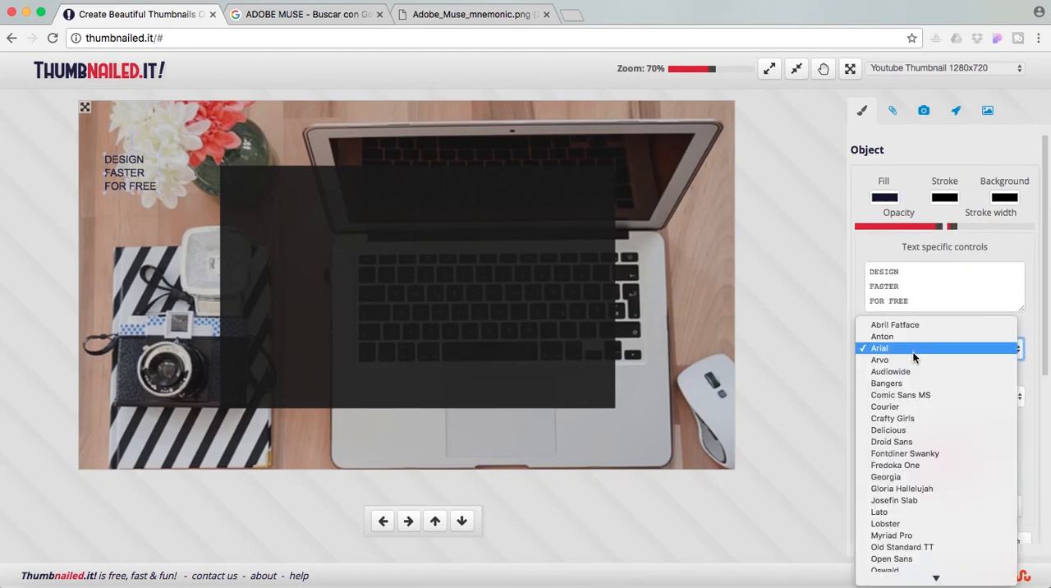
{"action": "left_click", "coordinate": [878, 512]}
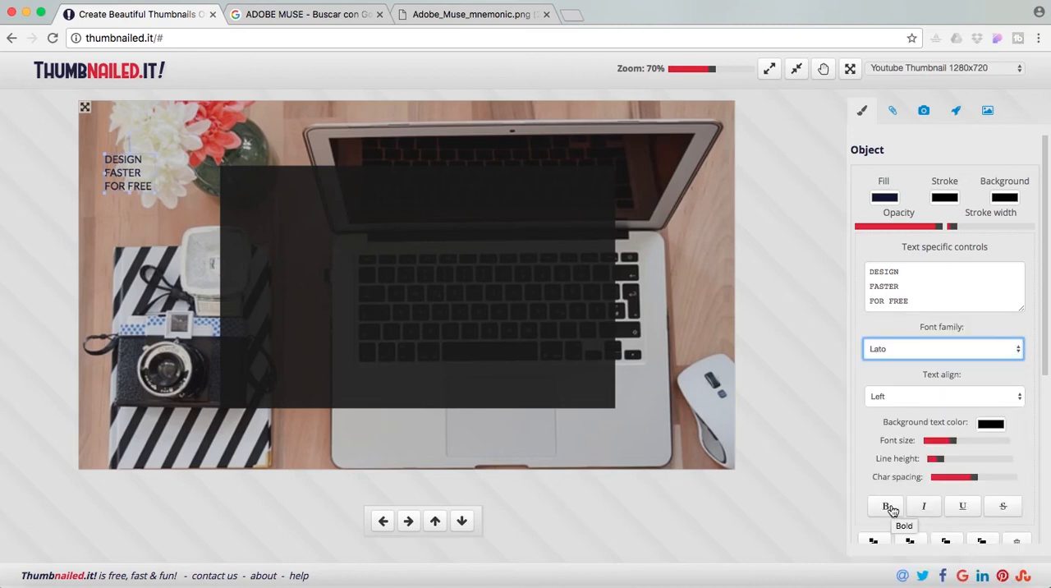
{"action": "left_click", "coordinate": [885, 506]}
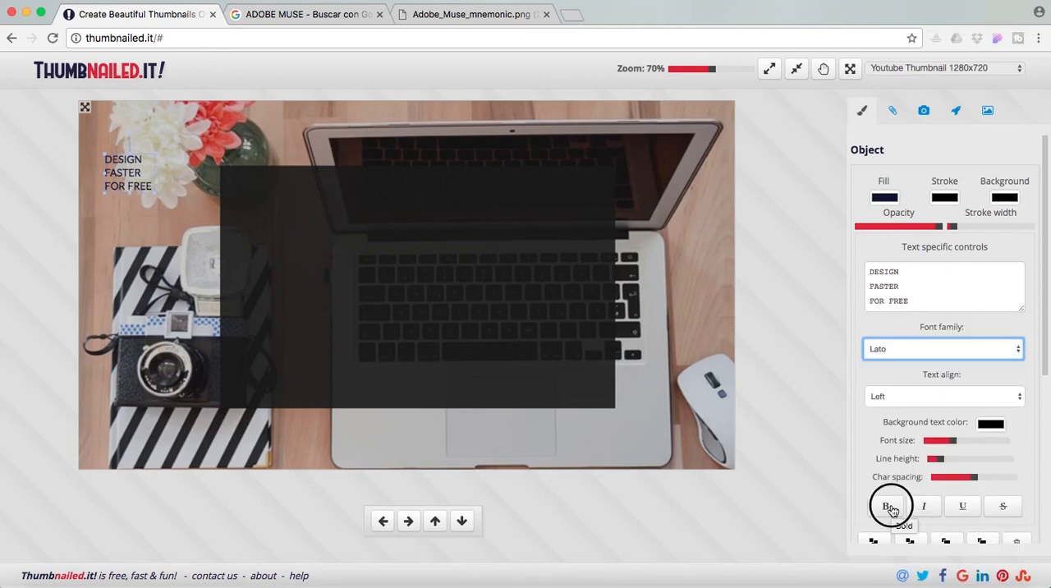
{"action": "left_click", "coordinate": [885, 506]}
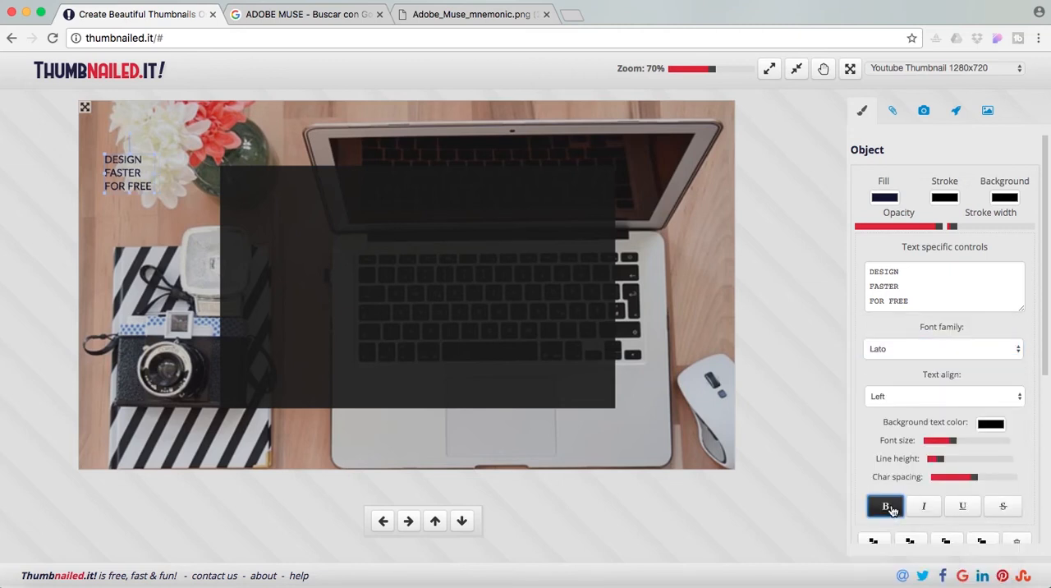
{"action": "left_click", "coordinate": [886, 506]}
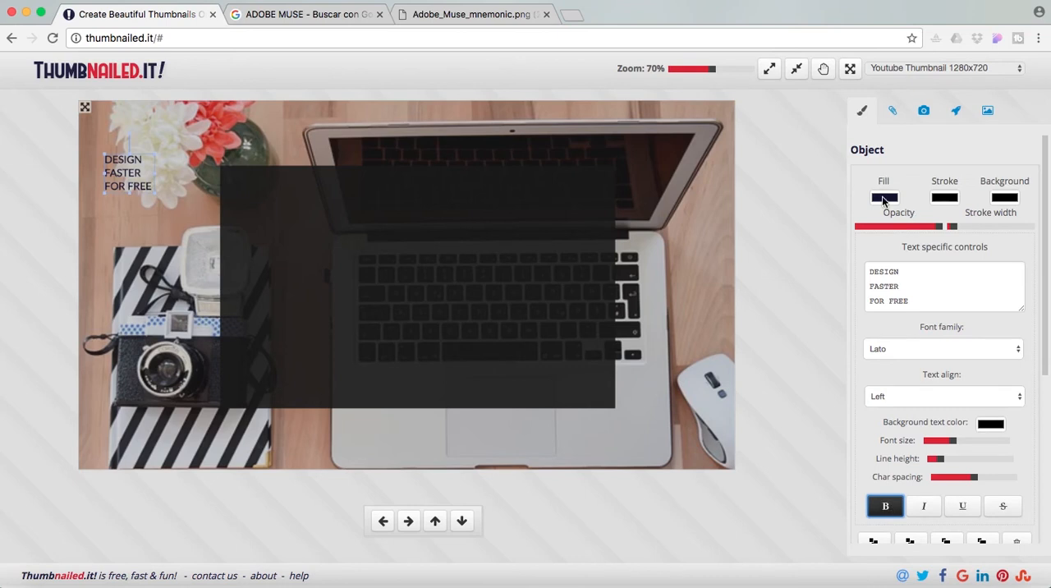
Make the slogan white and centre-aligned, then enlarge and centre it over the dark box
{"action": "left_click", "coordinate": [884, 197]}
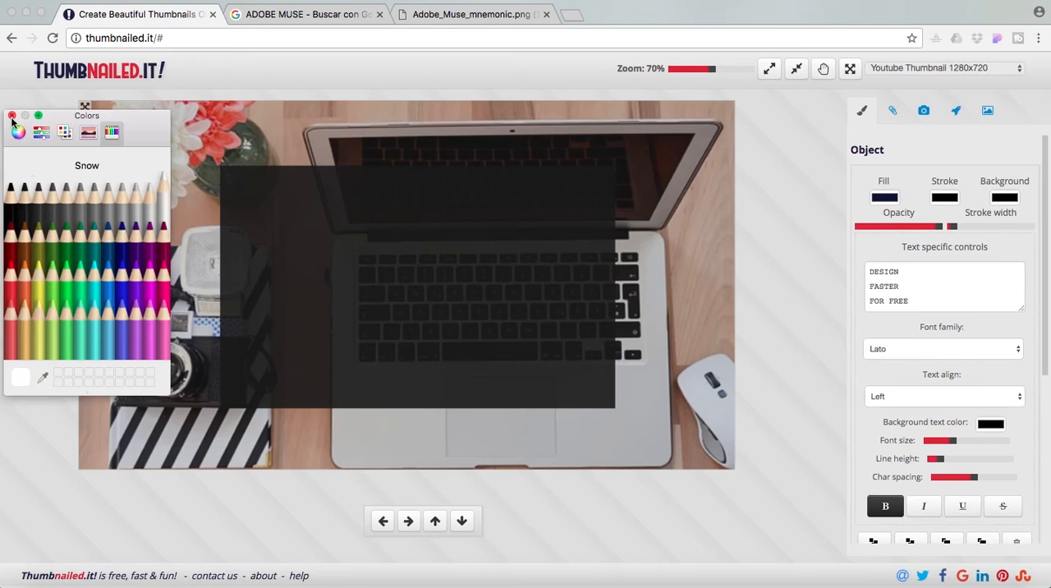
{"action": "left_click", "coordinate": [11, 115]}
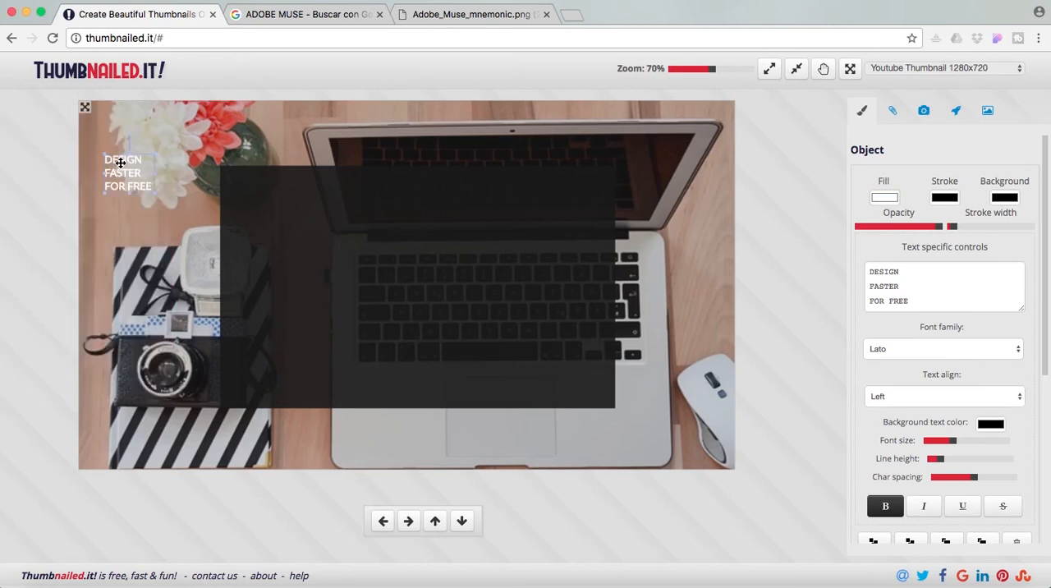
{"action": "left_click", "coordinate": [943, 396]}
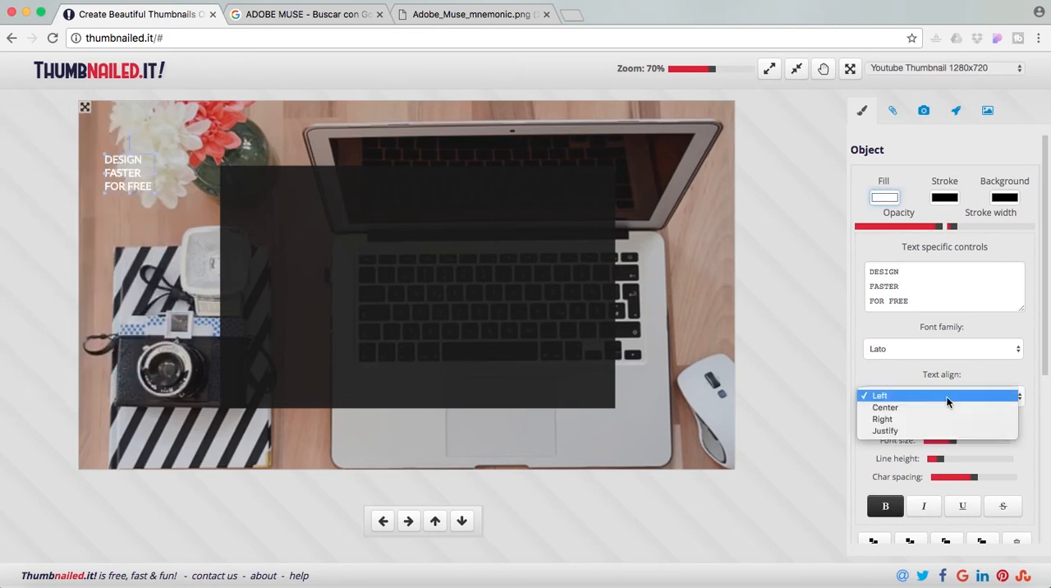
{"action": "left_click", "coordinate": [885, 407]}
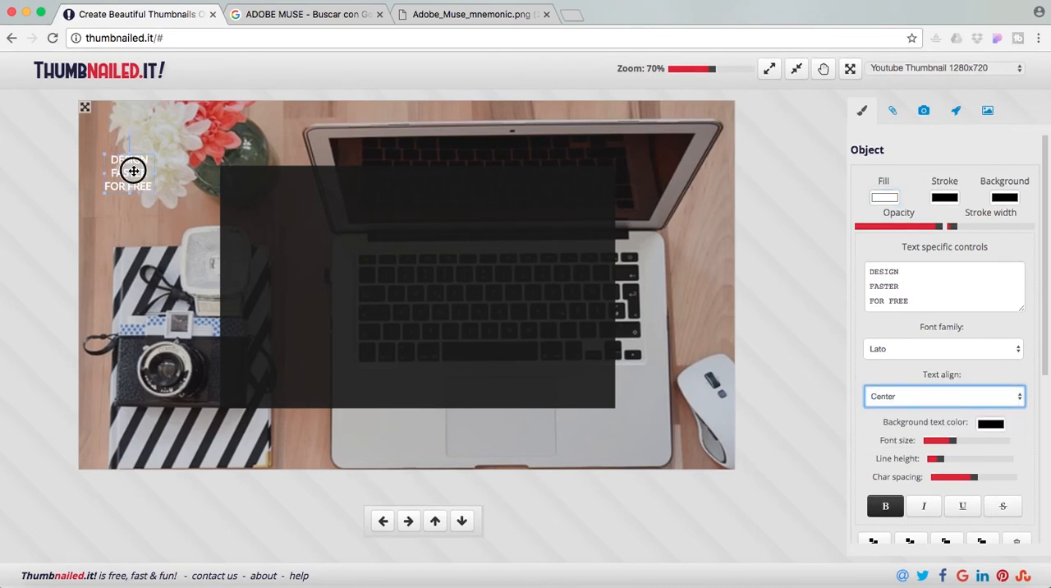
{"action": "left_click_drag", "start_coordinate": [133, 171], "coordinate": [408, 237]}
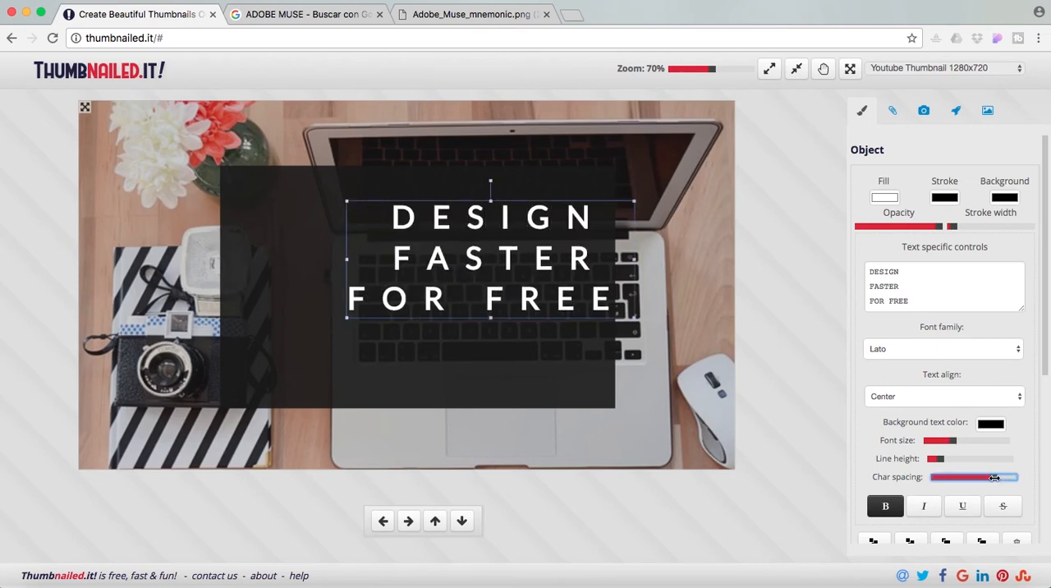
{"action": "left_click_drag", "start_coordinate": [994, 477], "coordinate": [969, 476]}
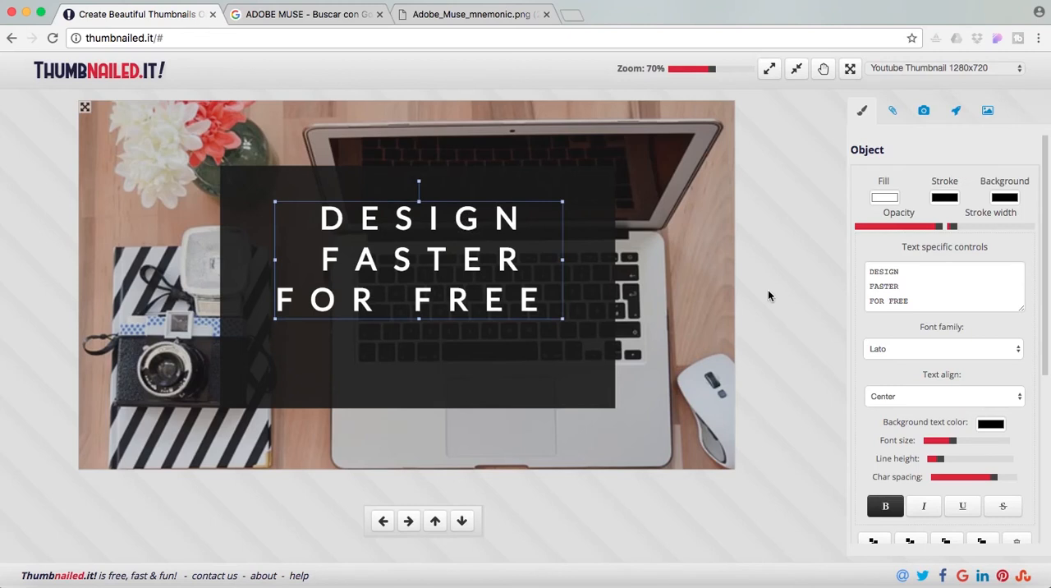
{"action": "mouse_move", "coordinate": [868, 423]}
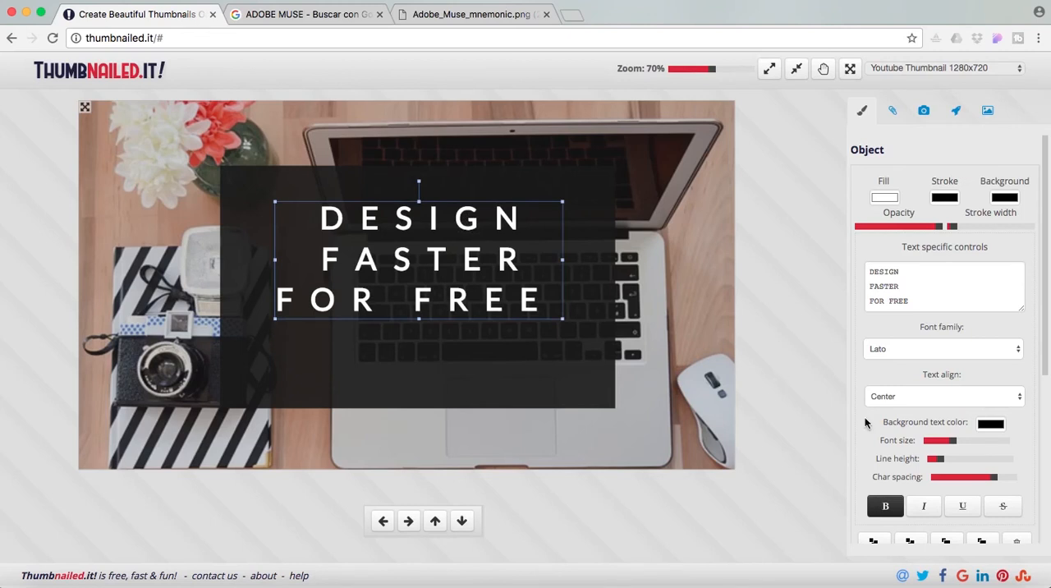
{"action": "mouse_move", "coordinate": [857, 473]}
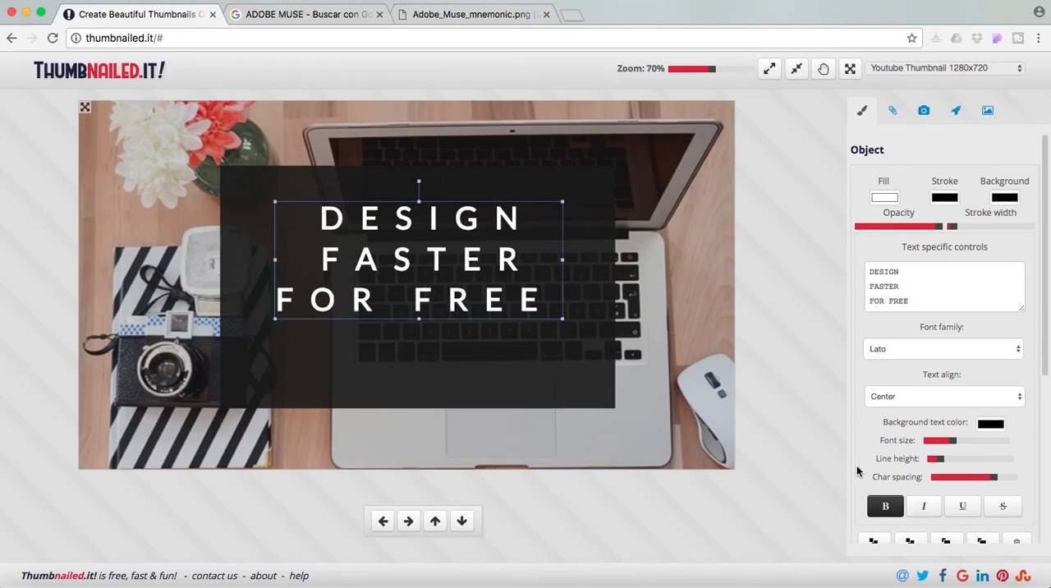
Add tan 'THUMBNAILED.IT!' text in Oswald with wide spacing, centred below the slogan
{"action": "scroll", "scroll_direction": "down", "scroll_amount": 3}
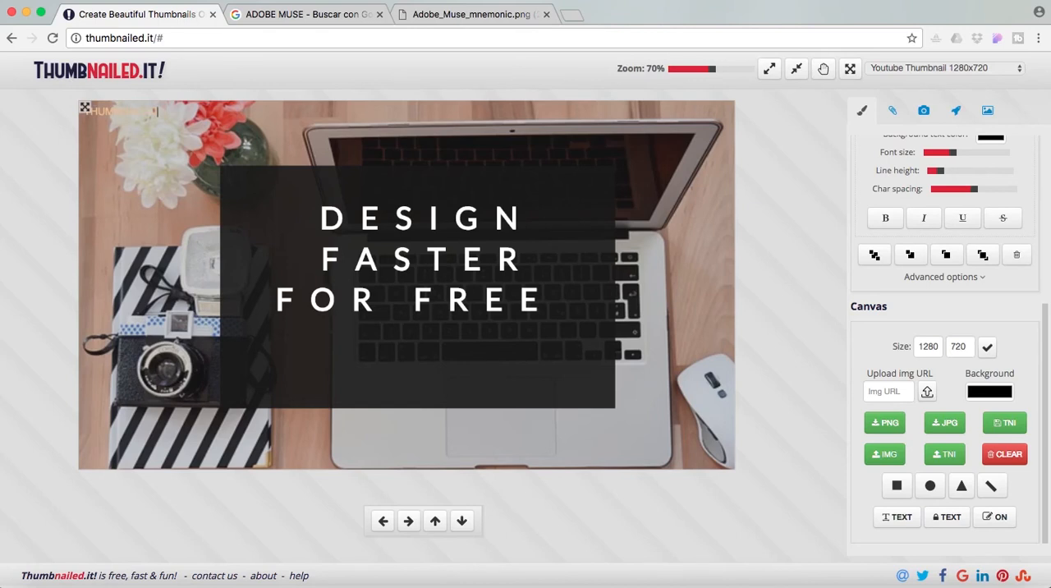
{"action": "left_click", "coordinate": [118, 112]}
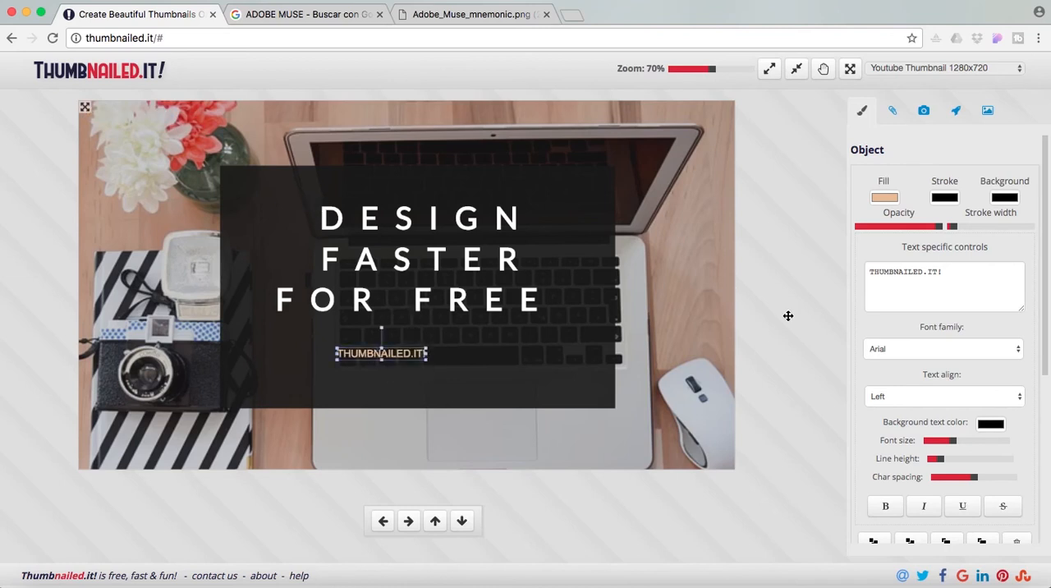
{"action": "left_click", "coordinate": [943, 348]}
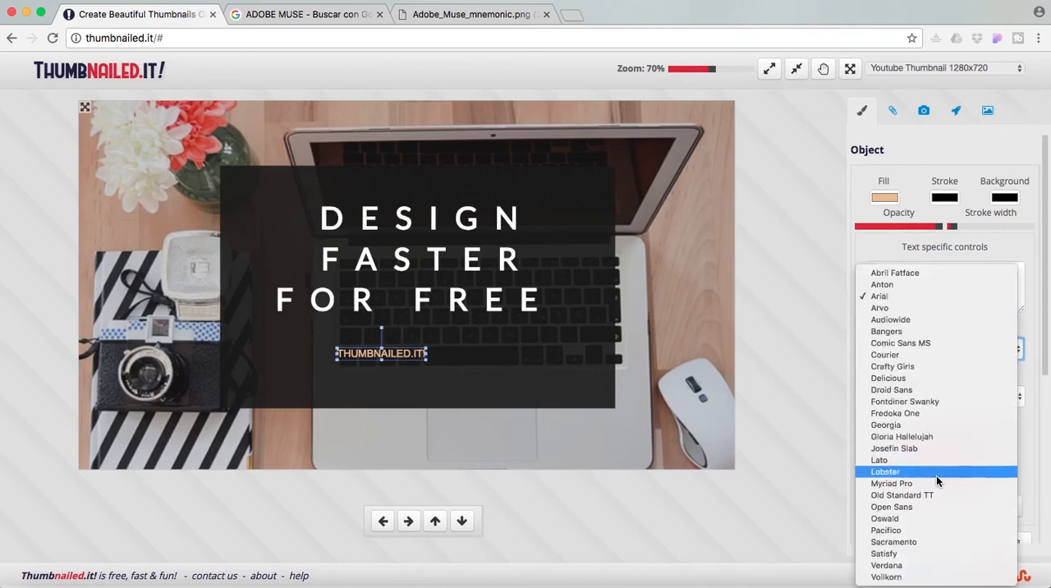
{"action": "mouse_move", "coordinate": [946, 529]}
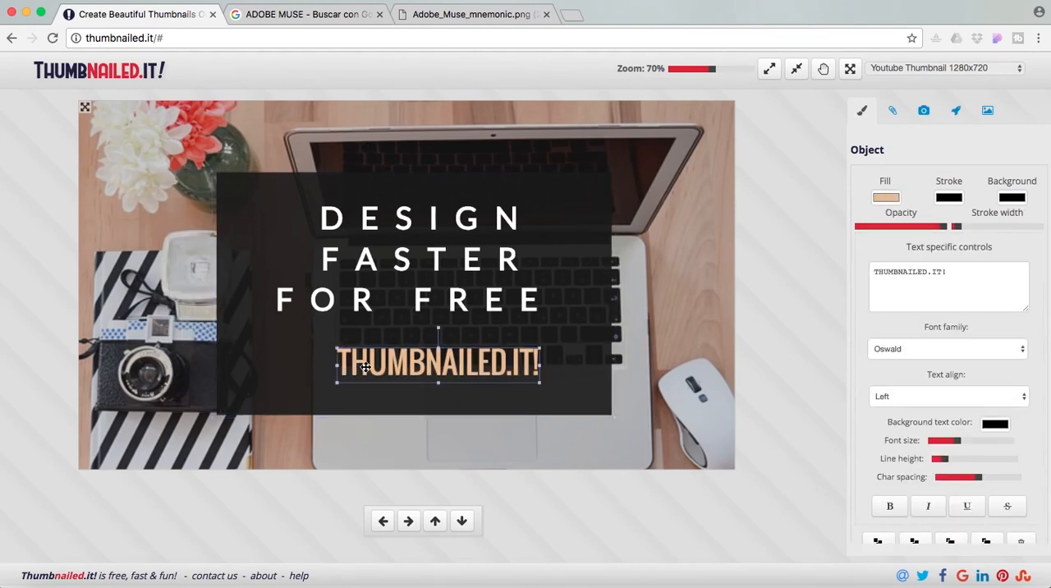
{"action": "left_click_drag", "start_coordinate": [959, 477], "coordinate": [977, 476]}
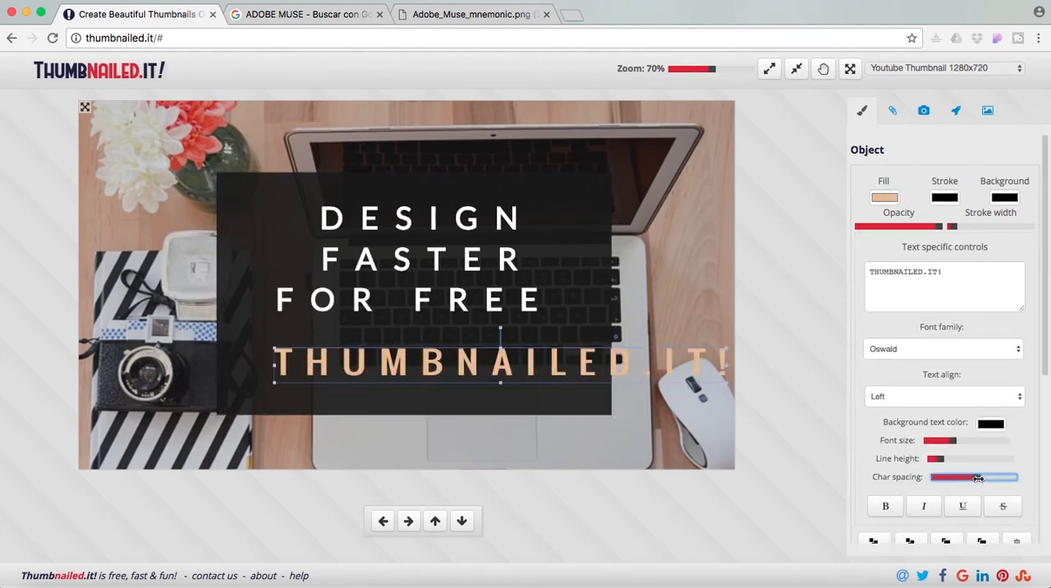
{"action": "left_click_drag", "start_coordinate": [998, 476], "coordinate": [972, 476]}
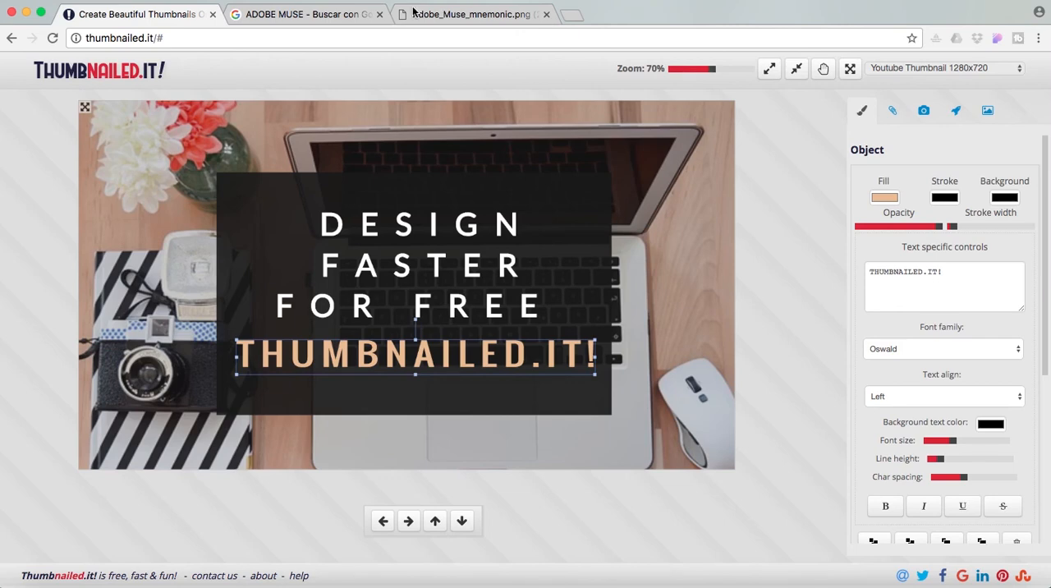
{"action": "left_click", "coordinate": [304, 13]}
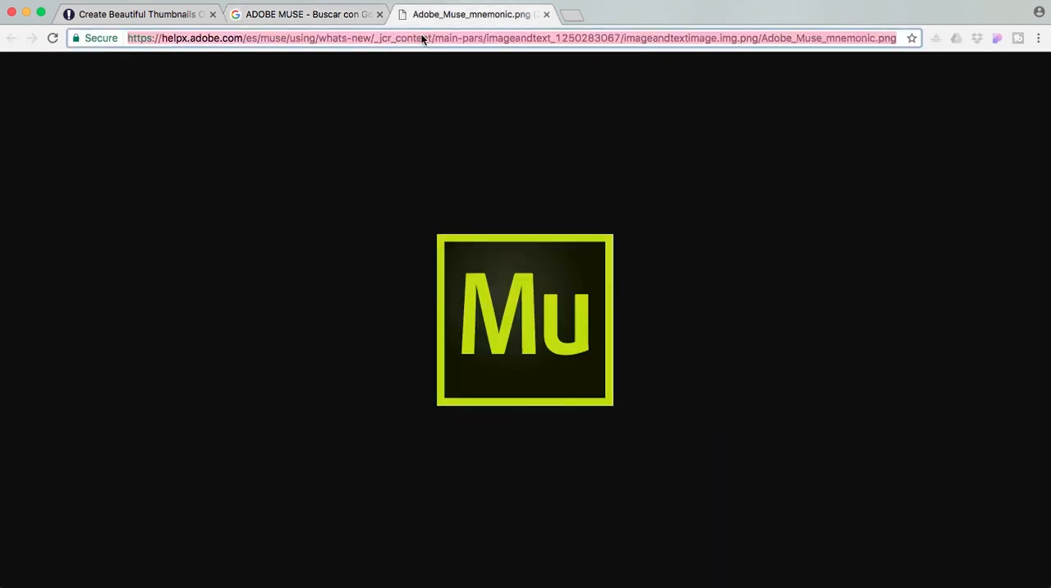
{"action": "left_click", "coordinate": [139, 14]}
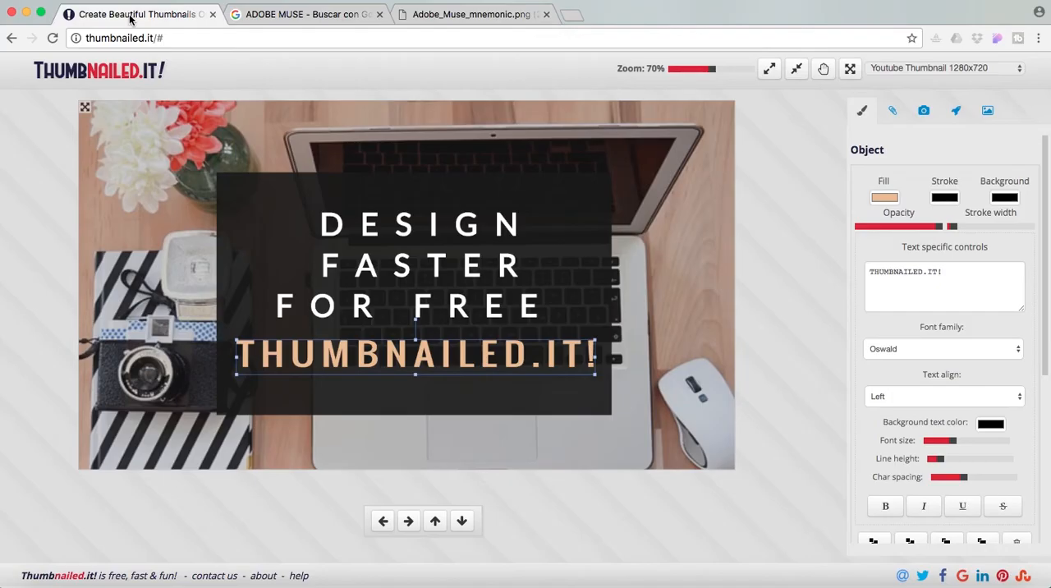
{"action": "mouse_move", "coordinate": [1048, 305]}
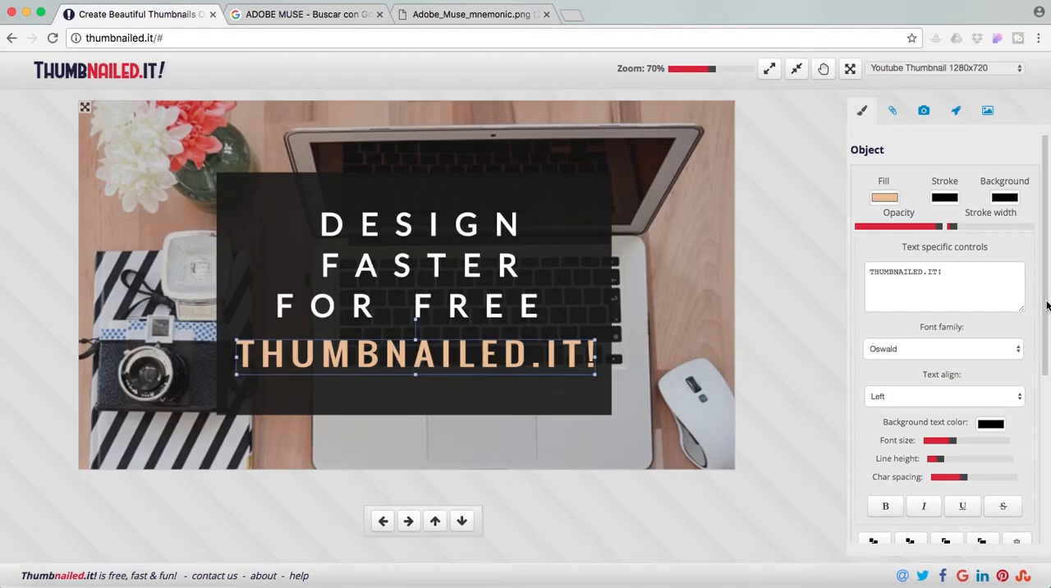
Upload the Adobe Muse logo from its URL into the top-left corner and download the thumbnail as PNG
{"action": "scroll", "scroll_direction": "down", "scroll_amount": 3}
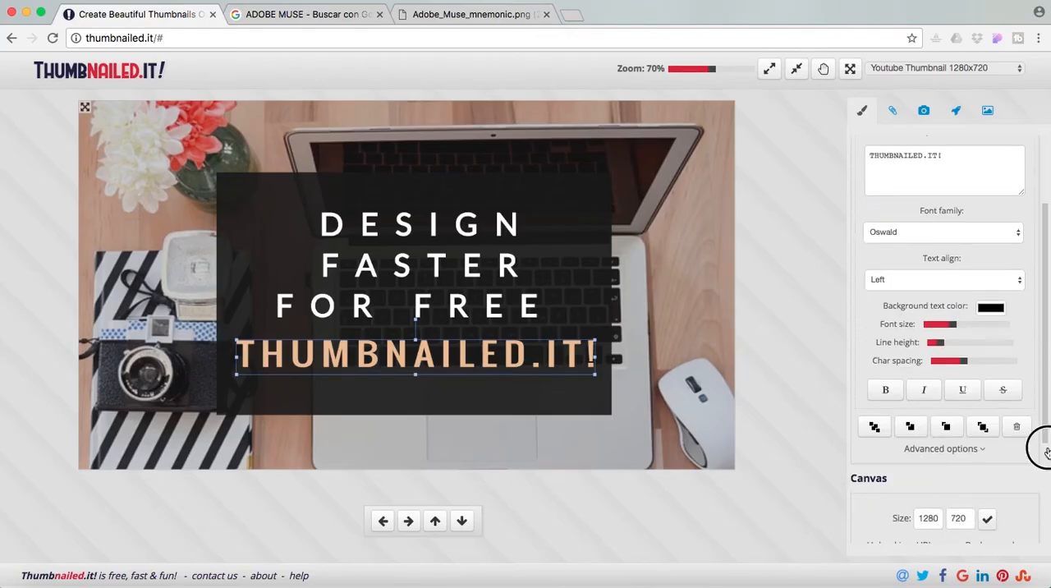
{"action": "scroll", "scroll_direction": "down", "scroll_amount": 3}
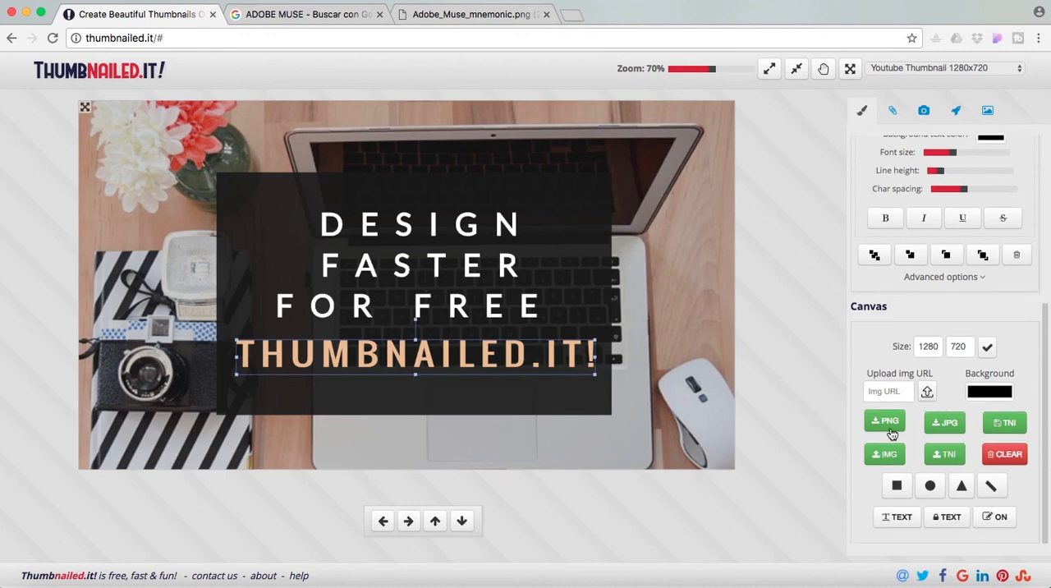
{"action": "left_click", "coordinate": [883, 421]}
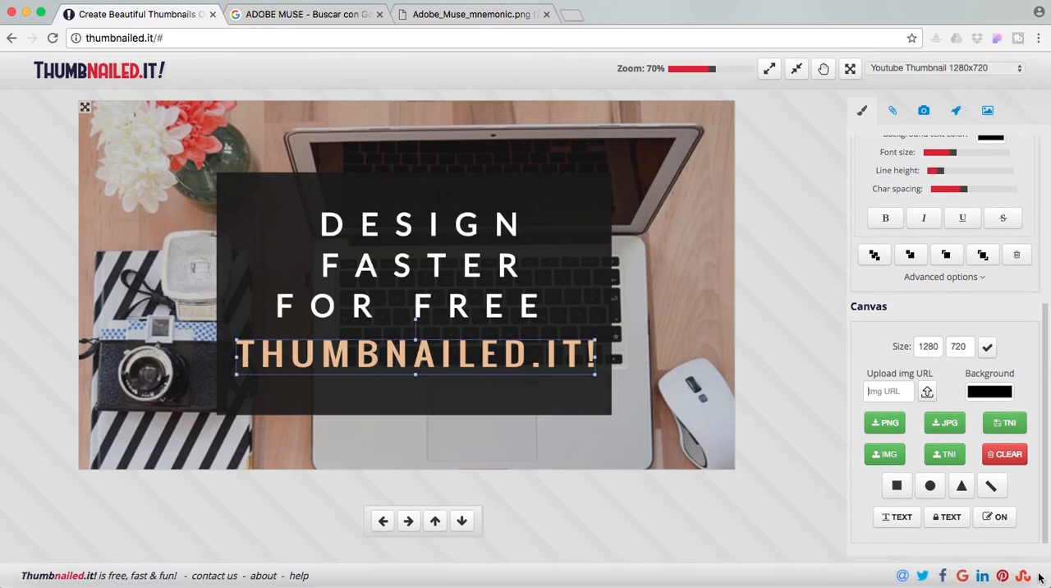
{"action": "left_click", "coordinate": [886, 391]}
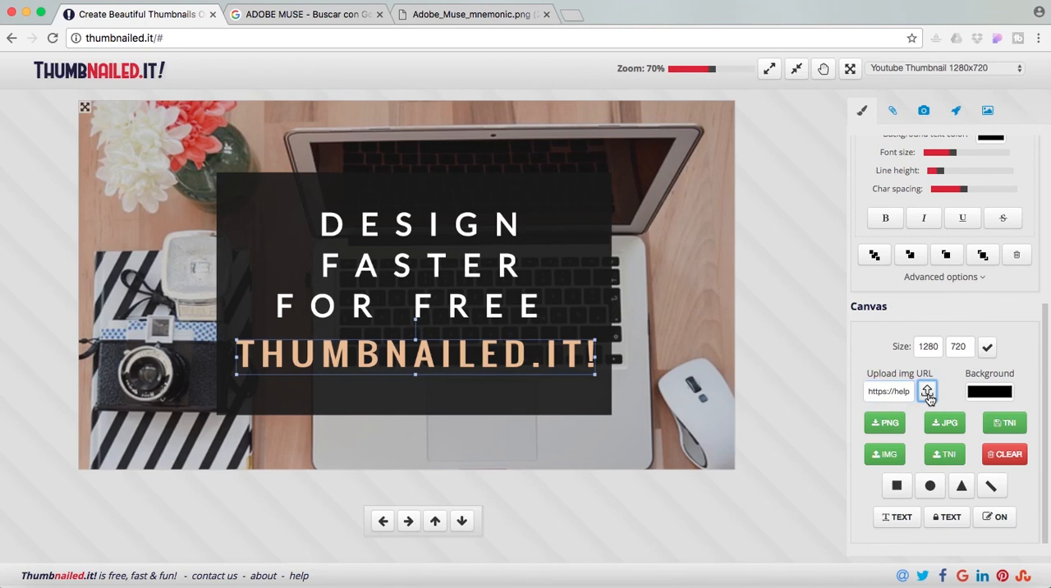
{"action": "left_click", "coordinate": [927, 391]}
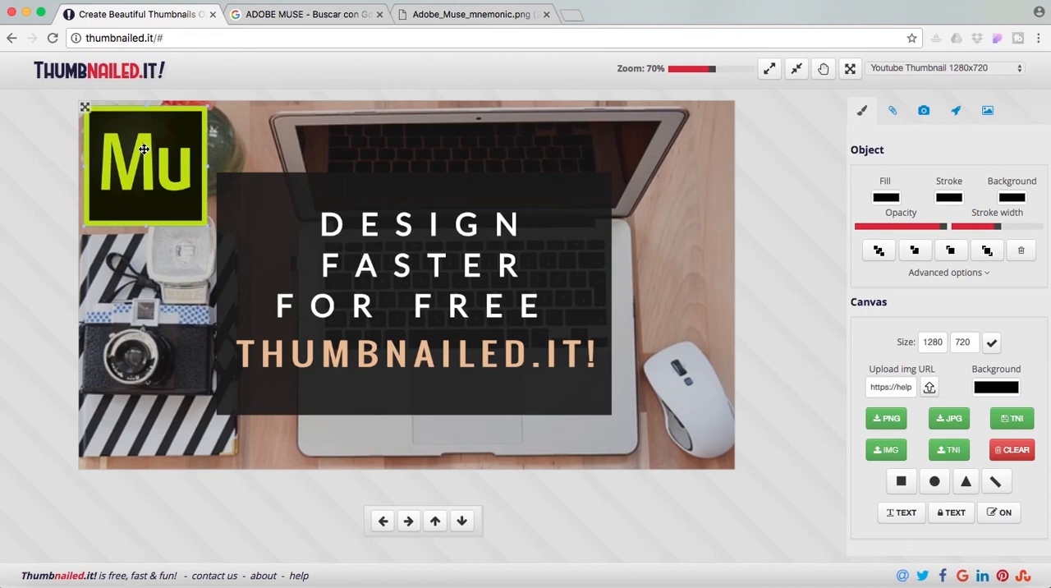
{"action": "left_click", "coordinate": [883, 418]}
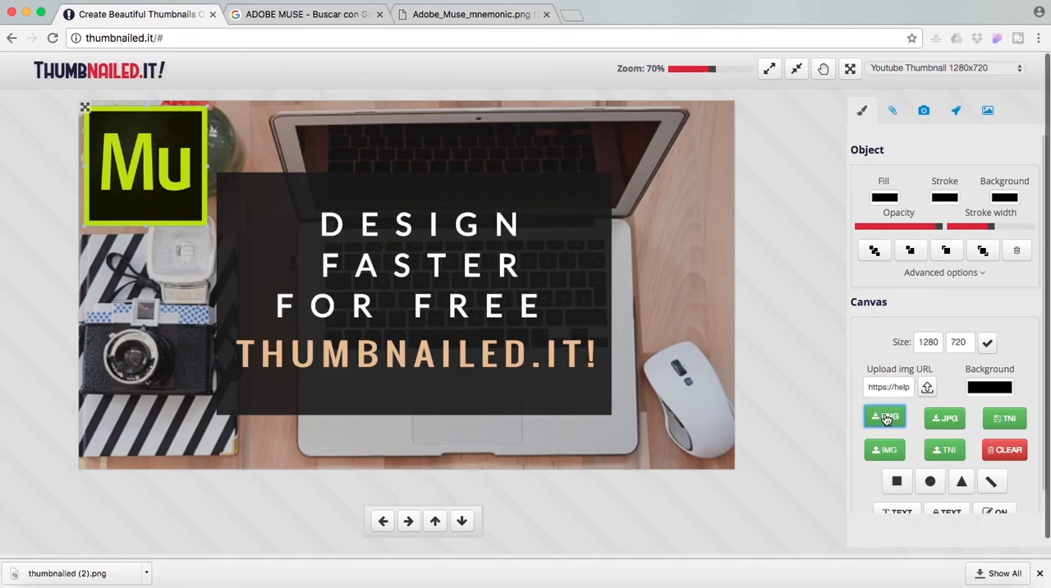